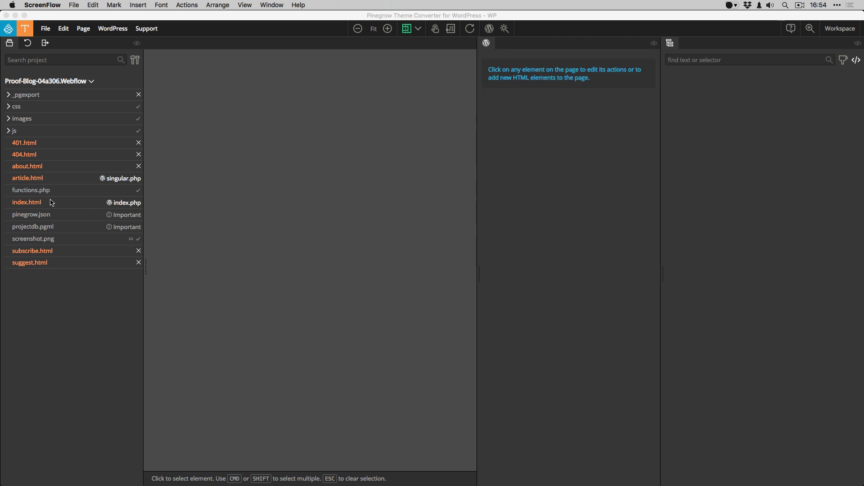
# Open the Proof blog project's index.html page in the editor
pyautogui.doubleClick(26, 203)
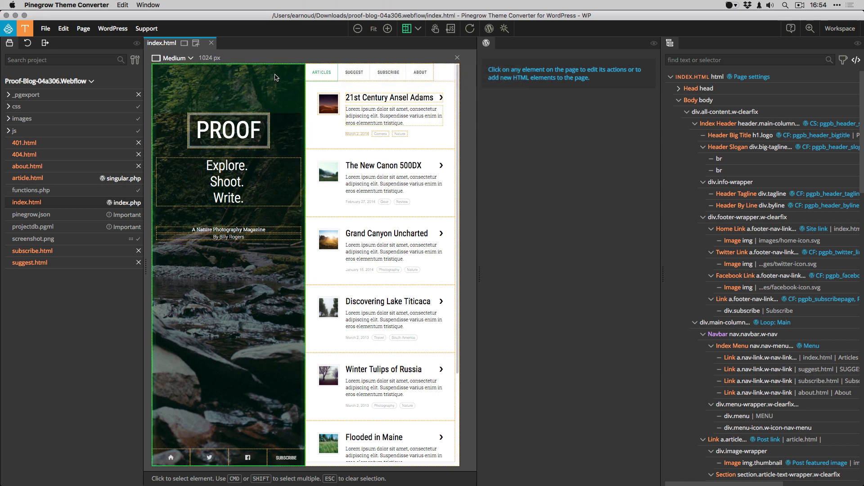
# Give the header a Reusable Template Part named parts/main-header that defines the template part
pyautogui.click(750, 123)
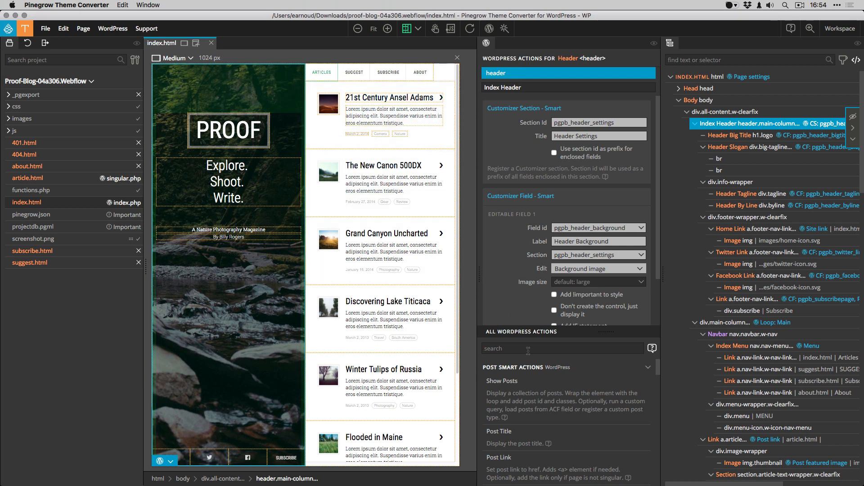
pyautogui.write('reus')
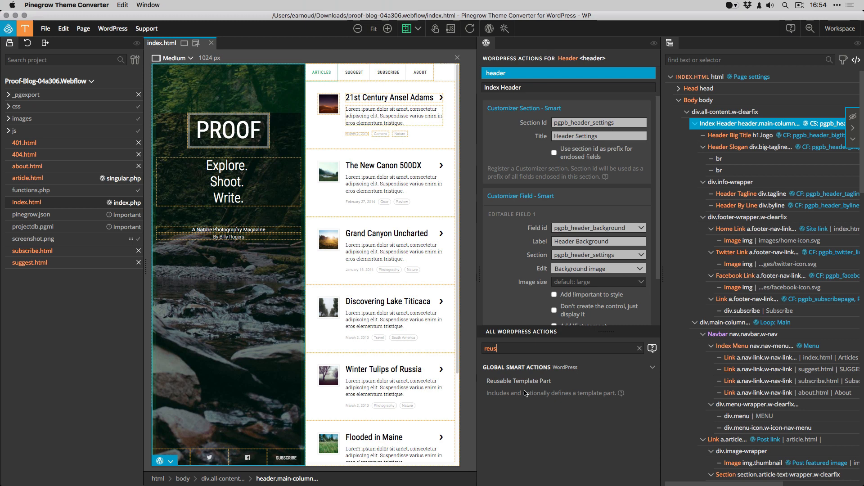
pyautogui.click(519, 381)
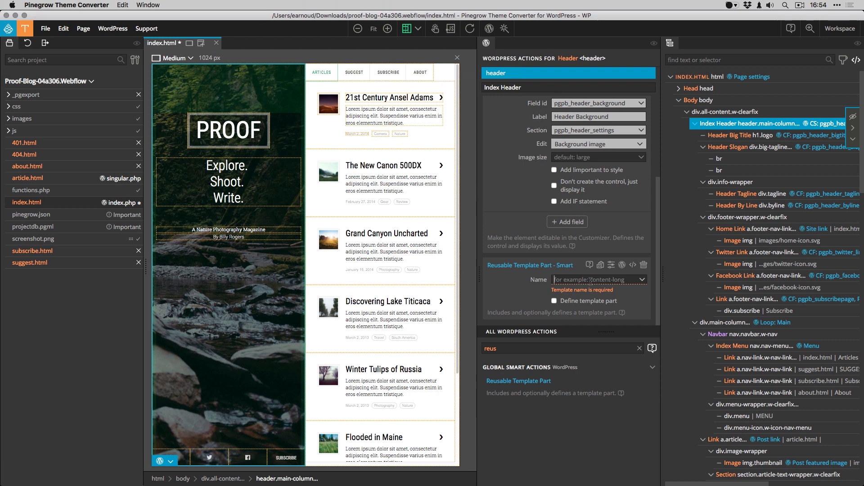
pyautogui.write('part')
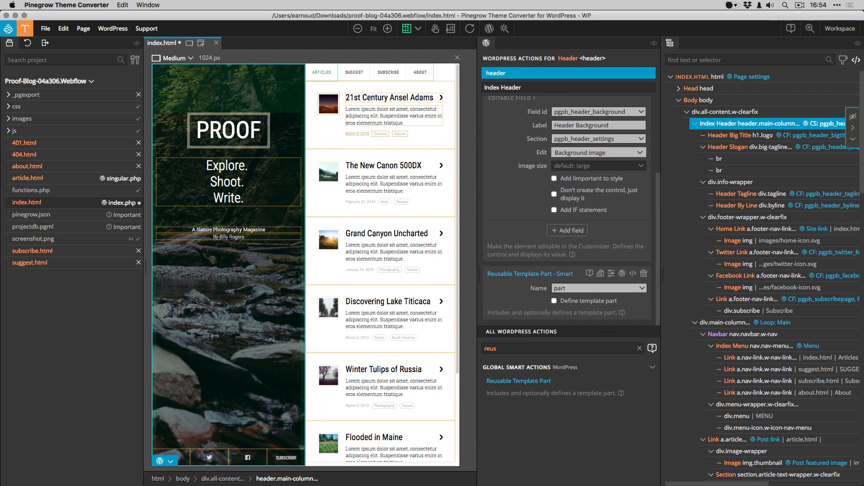
pyautogui.write('parts/main-header')
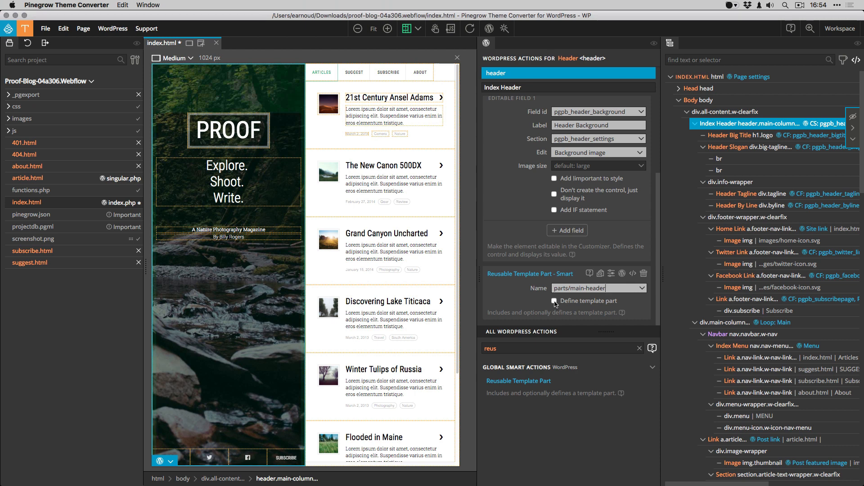
pyautogui.click(553, 301)
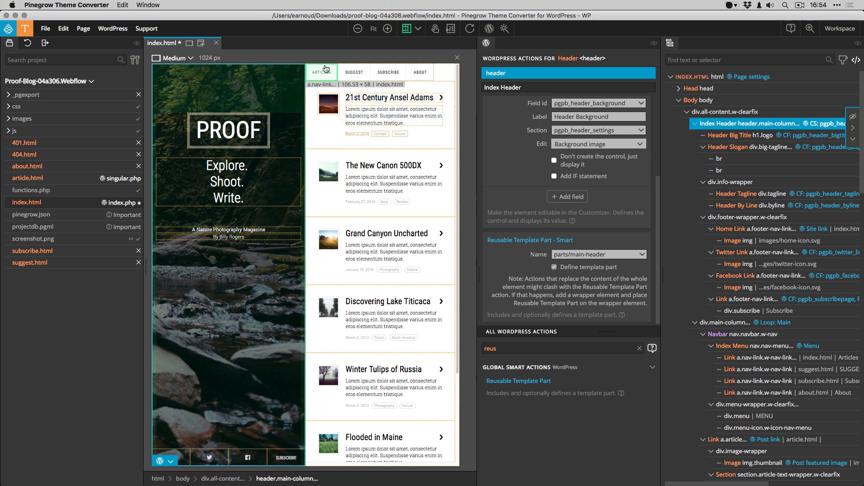
# Give the navbar a Reusable Template Part named parts/main-navbar that defines the template part
pyautogui.click(761, 358)
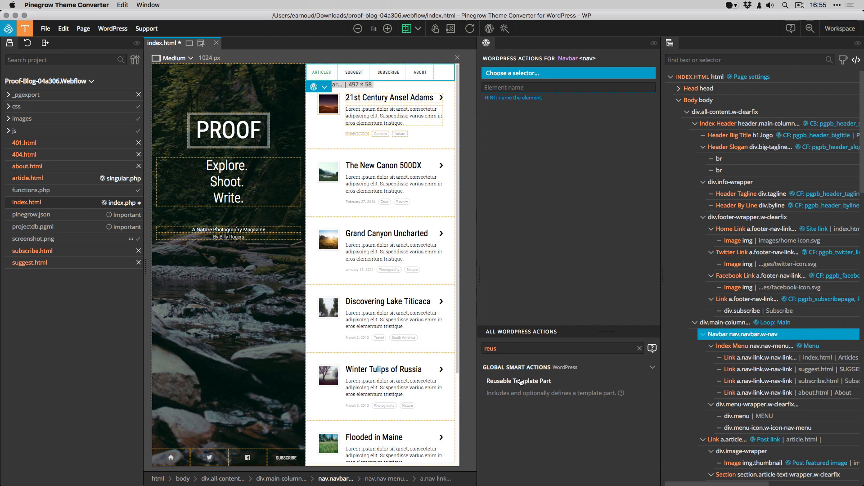
pyautogui.click(518, 381)
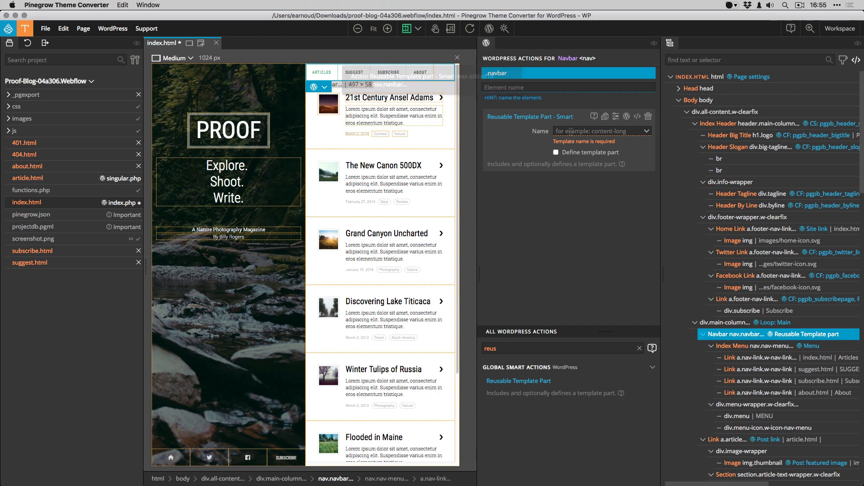
pyautogui.write('parts/main-navbar')
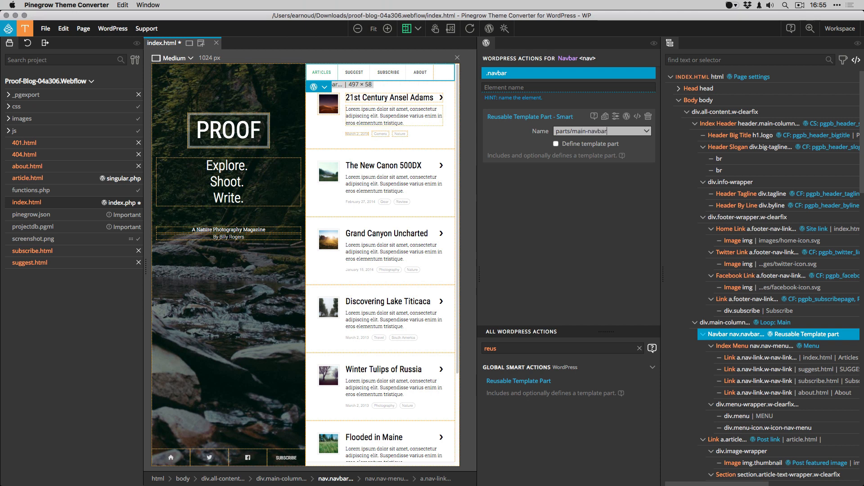
pyautogui.click(555, 144)
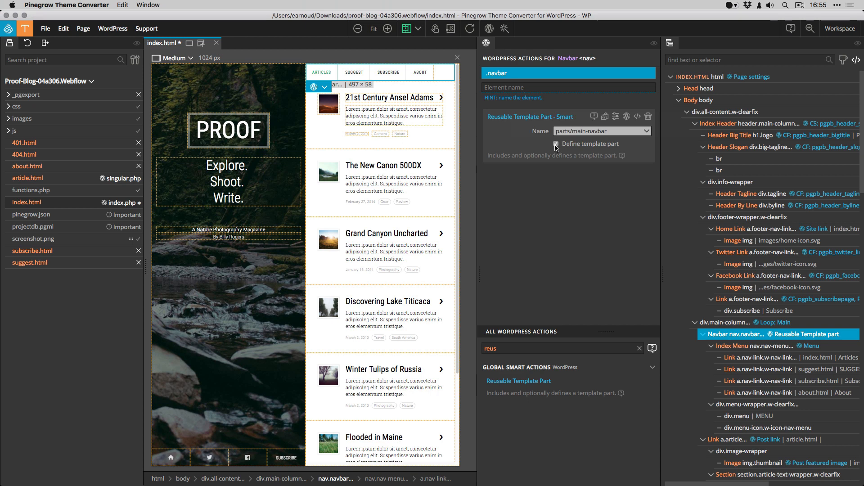
pyautogui.click(556, 143)
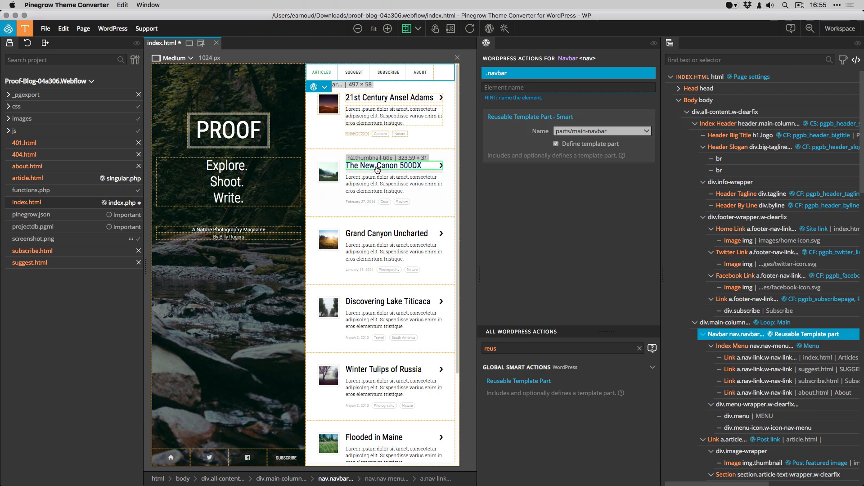
pyautogui.click(46, 28)
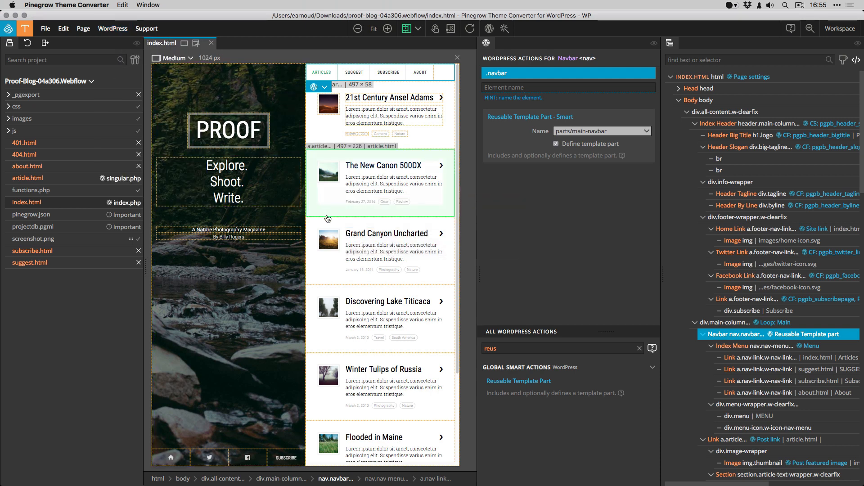
pyautogui.moveTo(441, 291)
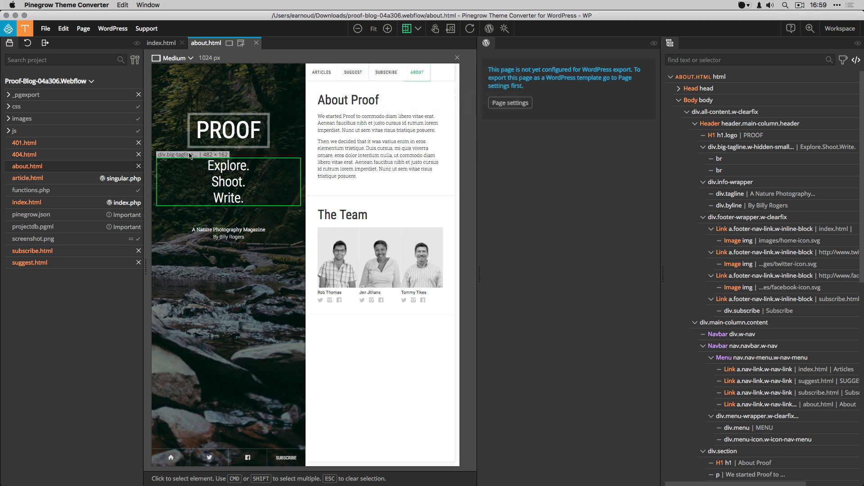
# Set about.html to export as template-about.php and use it as a page template named About Page
pyautogui.click(510, 102)
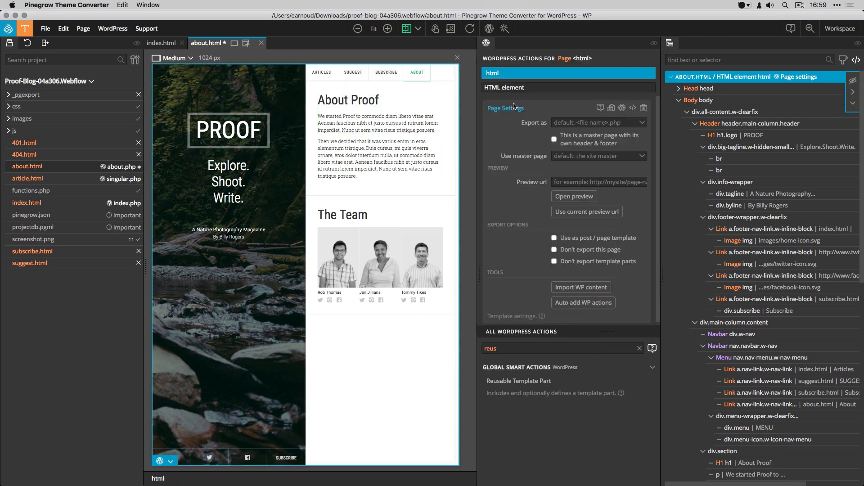
pyautogui.click(641, 122)
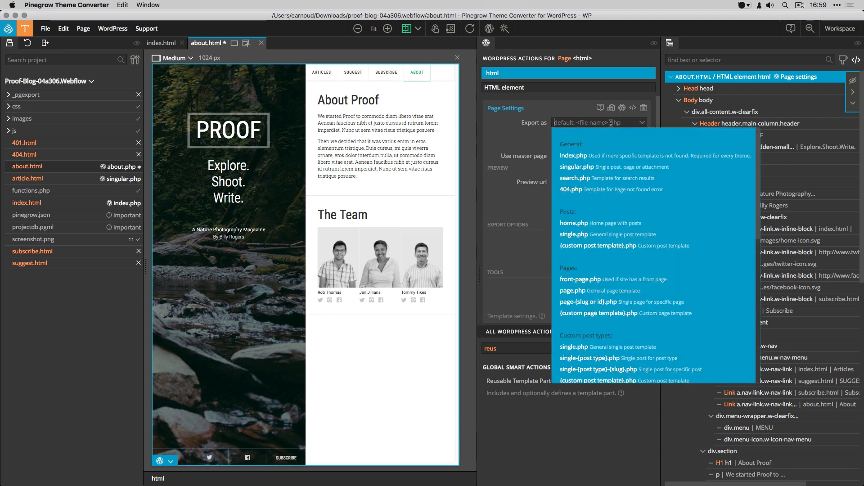
pyautogui.write('template-about.php')
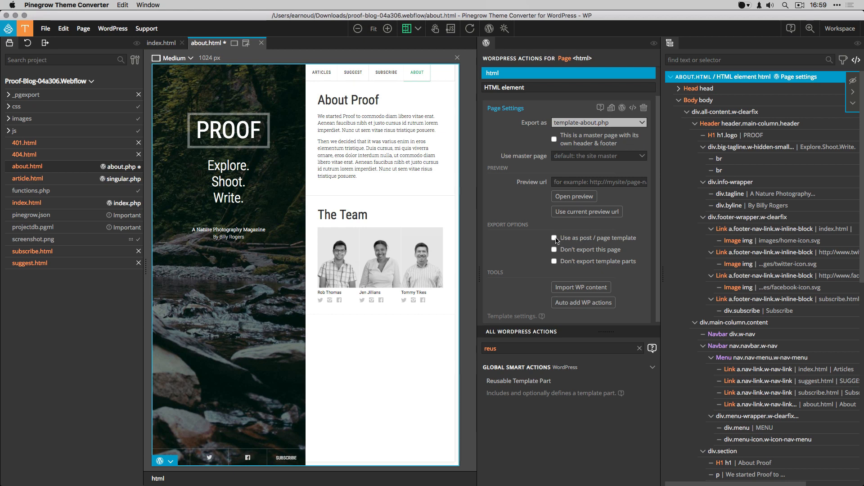
pyautogui.click(555, 238)
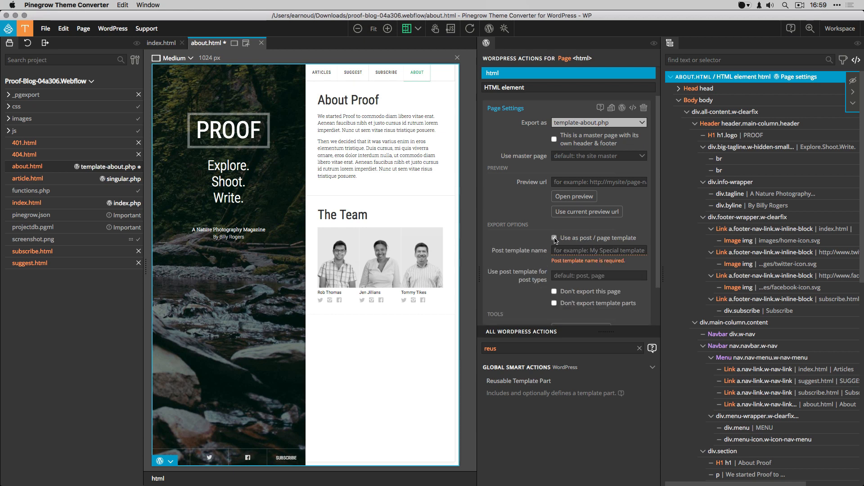
pyautogui.click(554, 238)
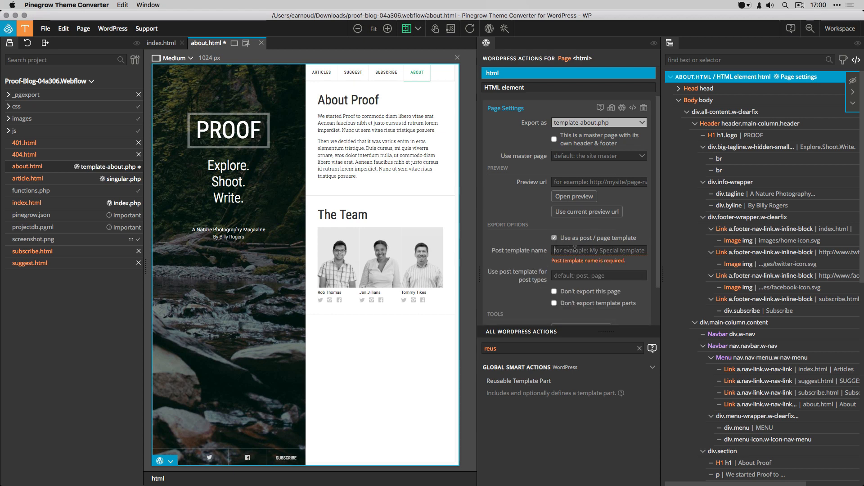
pyautogui.write('About Page')
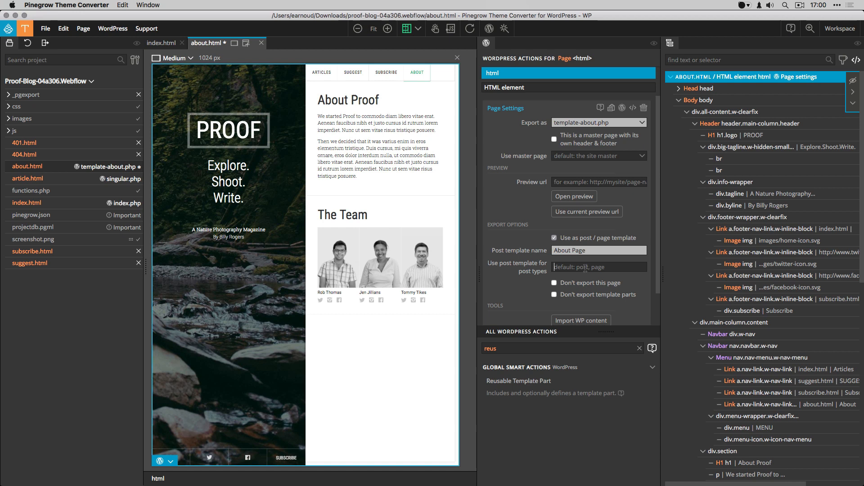
pyautogui.write('pag')
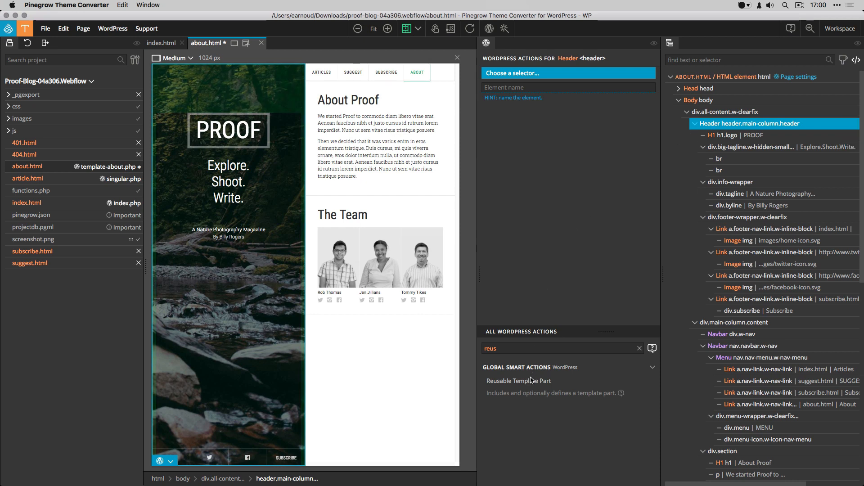
# Reuse parts/main-header on the About header and parts/main-navbar on the About navbar
pyautogui.click(518, 380)
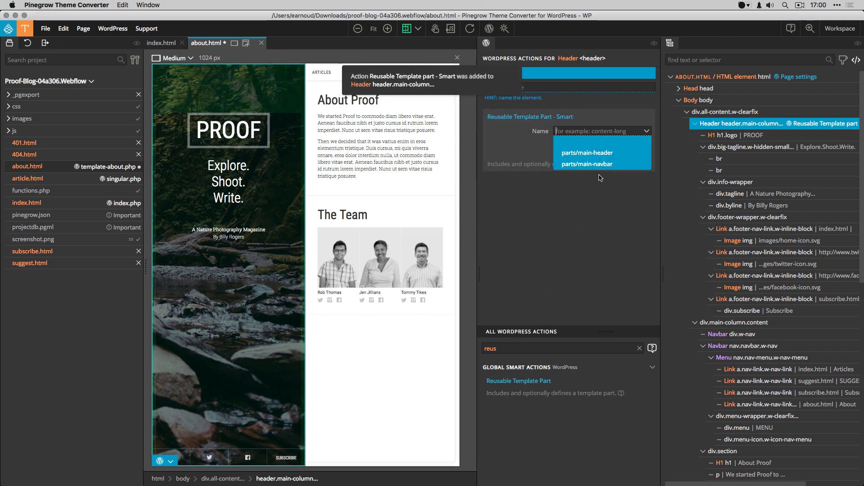
pyautogui.click(587, 153)
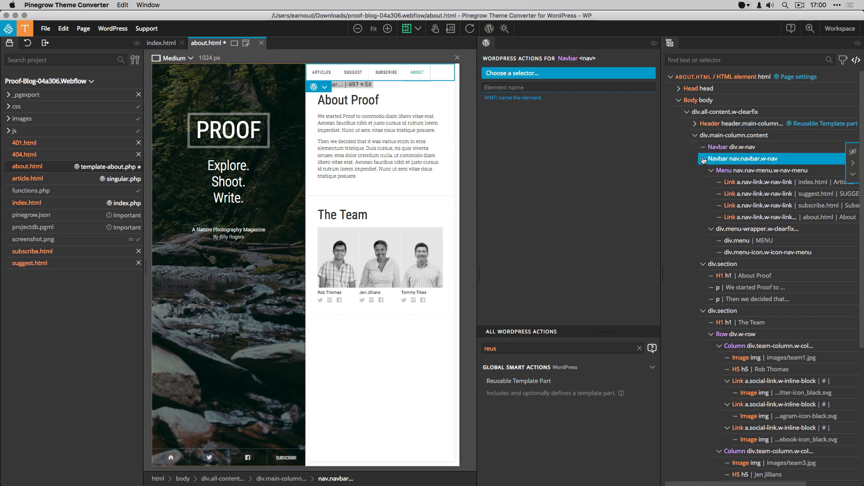
pyautogui.click(712, 158)
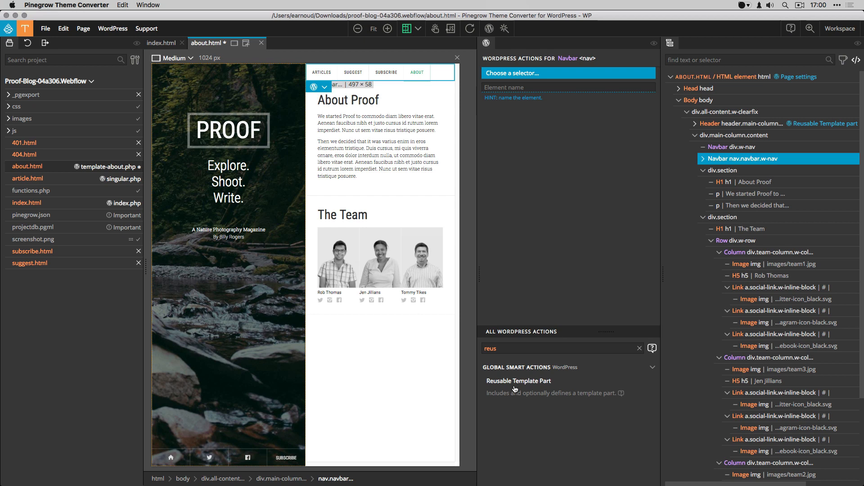
pyautogui.click(519, 381)
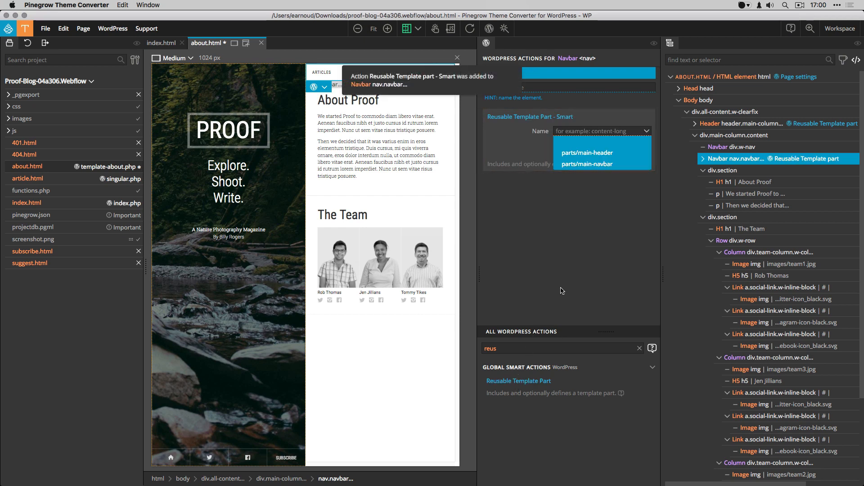
pyautogui.click(587, 164)
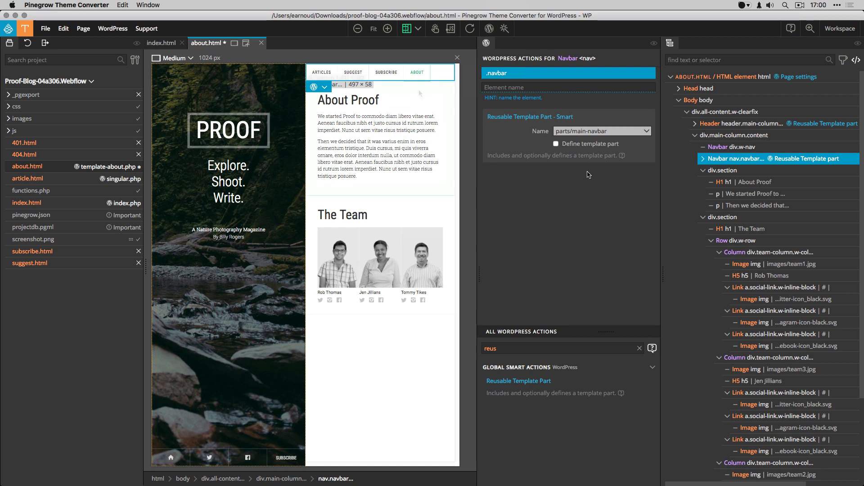
# Turn the About Proof section into a post loop whose first paragraph outputs the post content
pyautogui.click(723, 170)
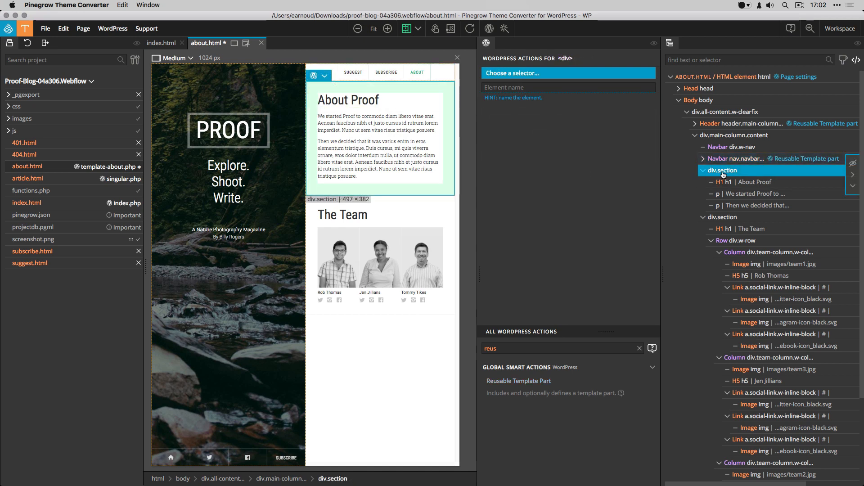
pyautogui.click(639, 347)
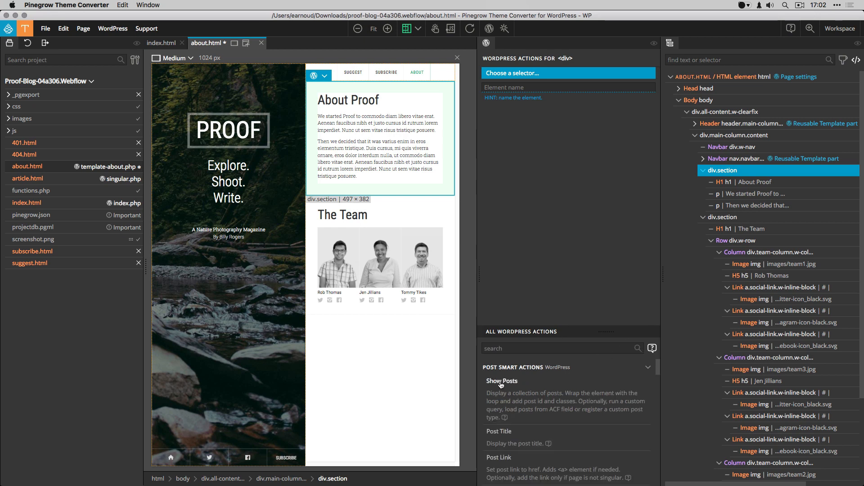
pyautogui.click(502, 381)
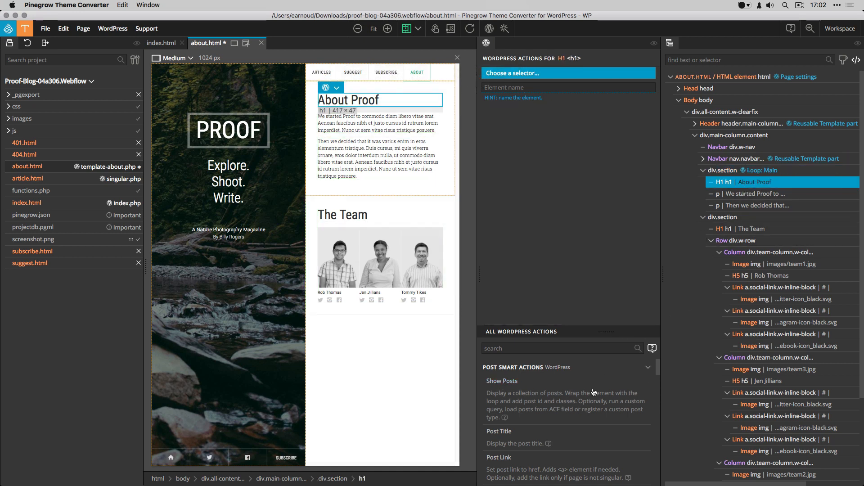
pyautogui.click(497, 431)
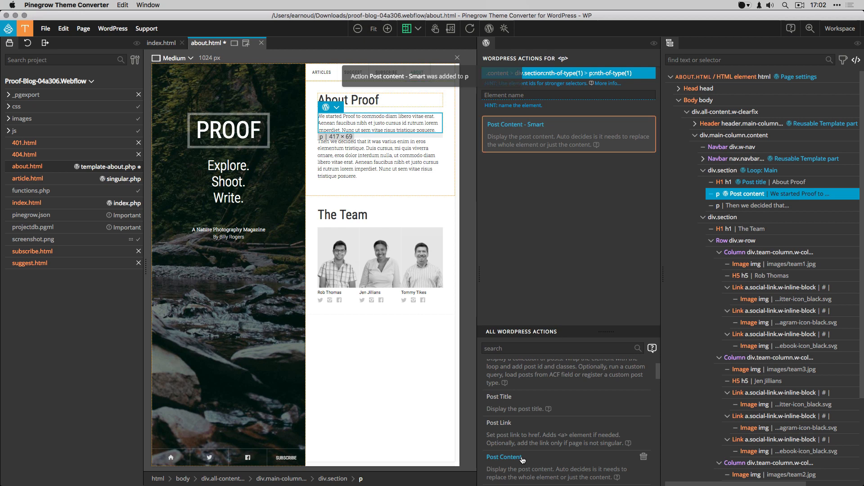
# Mark the second About paragraph Don't Export so it stays out of the theme
pyautogui.click(758, 206)
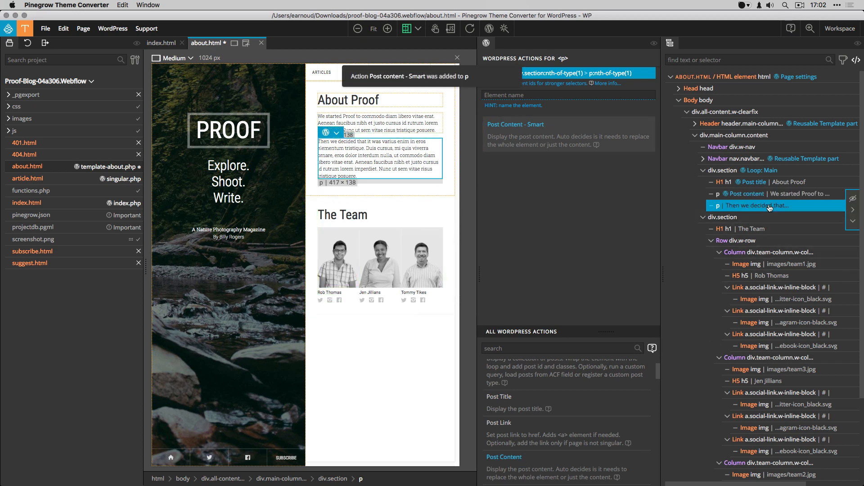
pyautogui.write('do')
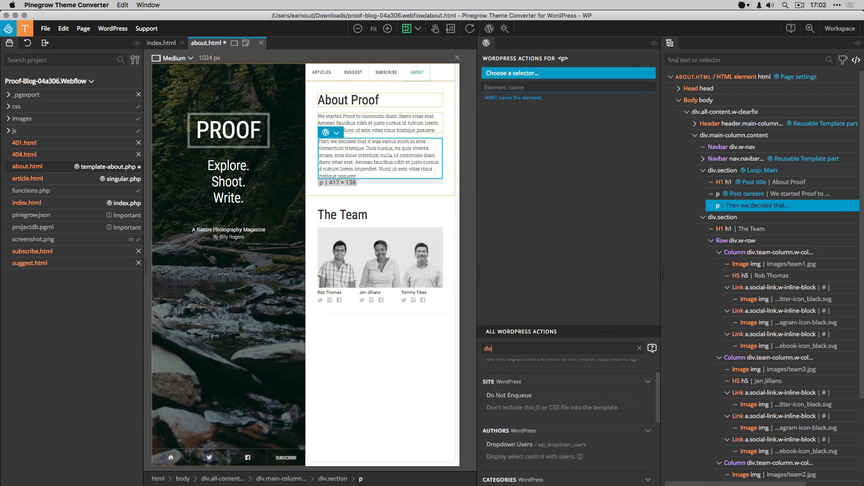
pyautogui.click(502, 381)
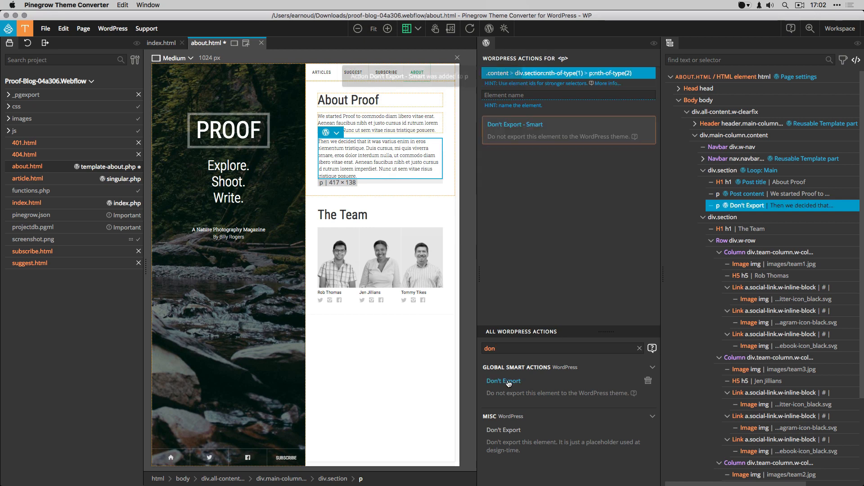
pyautogui.click(503, 381)
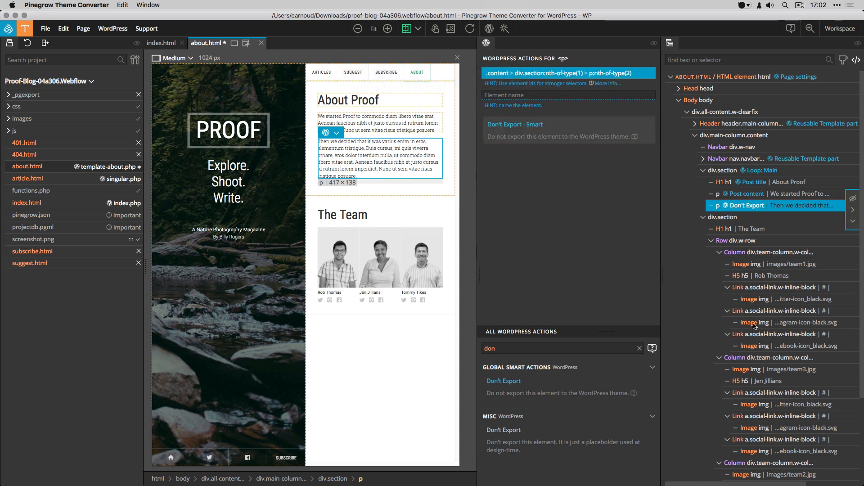
# Make The Team section a Show Posts custom query of post type team, named pgpb_team_query, 3 per page
pyautogui.click(726, 187)
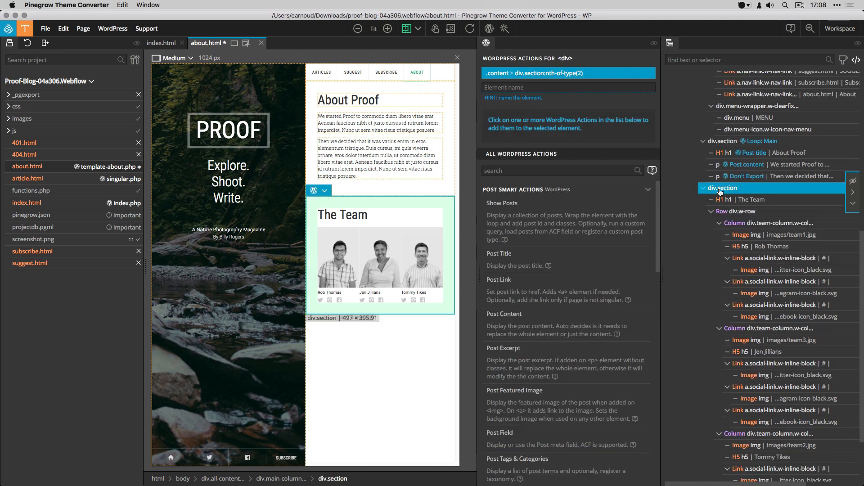
pyautogui.click(503, 203)
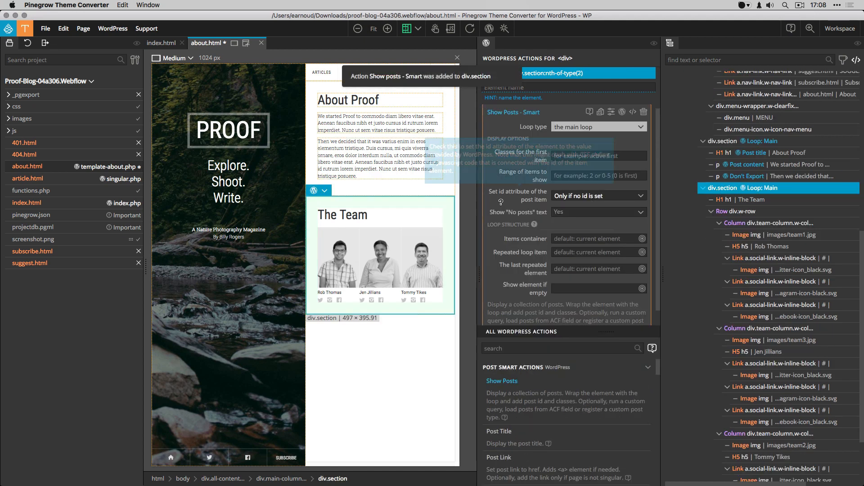
pyautogui.click(598, 127)
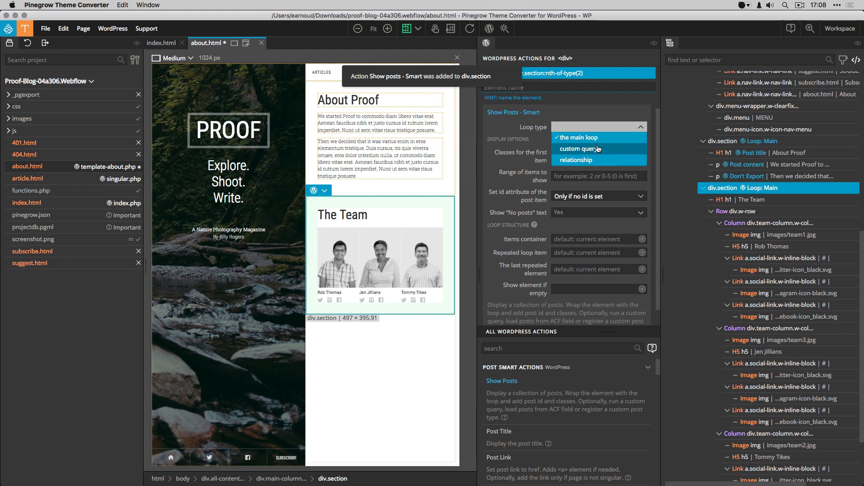
pyautogui.click(581, 148)
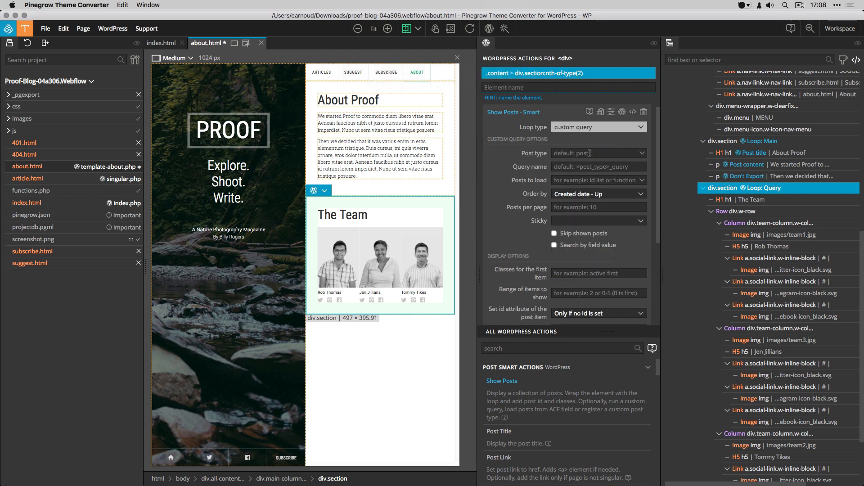
pyautogui.click(598, 153)
pyautogui.write('team')
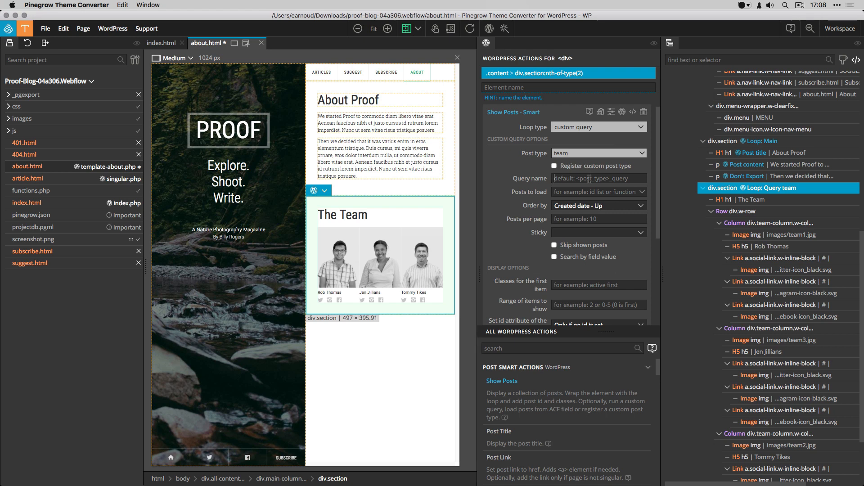
pyautogui.write('p')
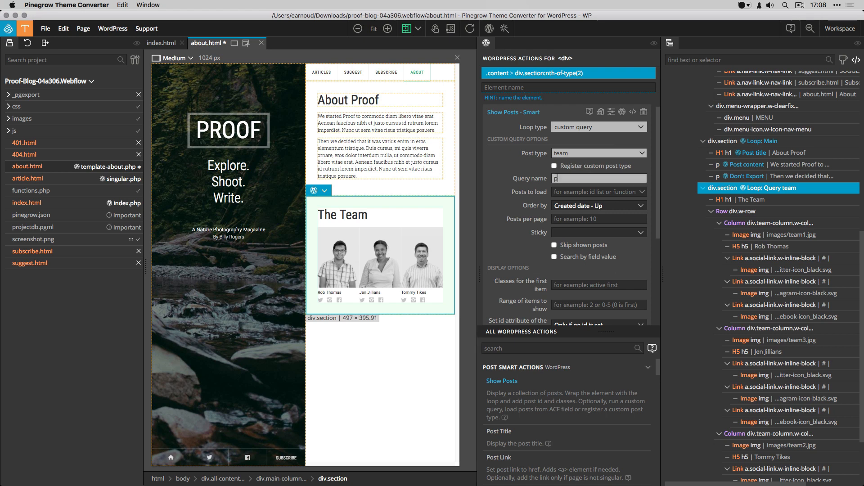
pyautogui.write('pgpb_team_query')
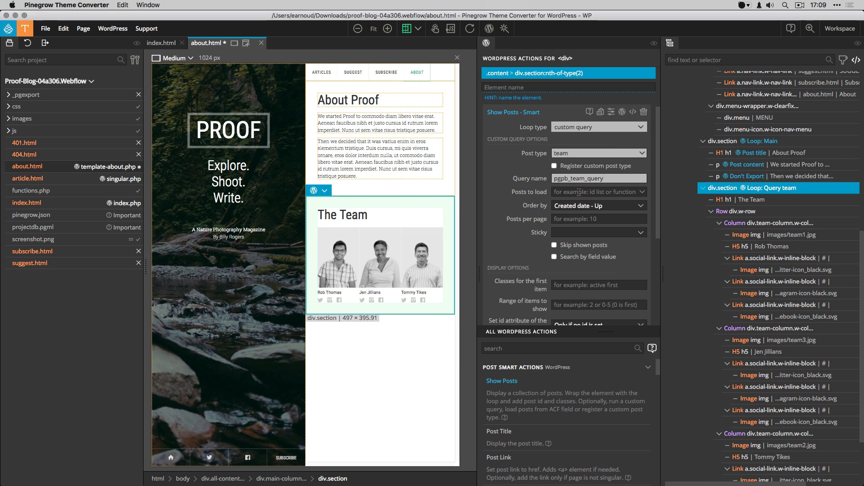
pyautogui.write('3')
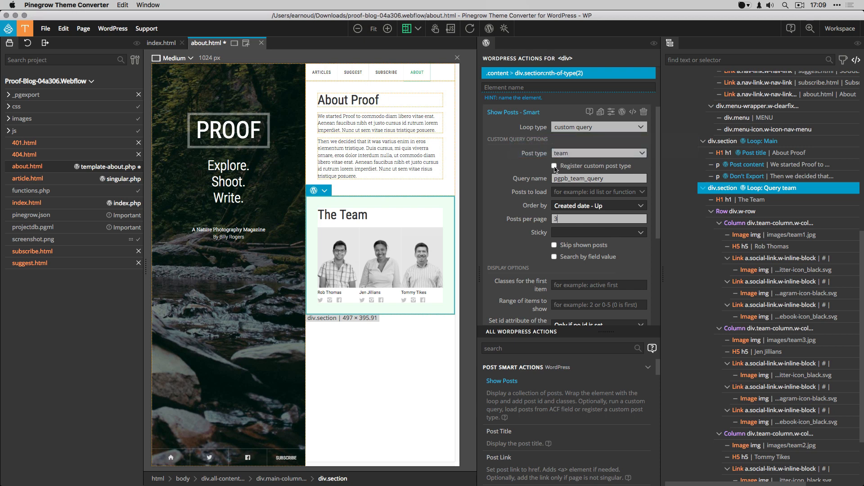
# Register team as a custom post type labelled Team Members
pyautogui.click(553, 166)
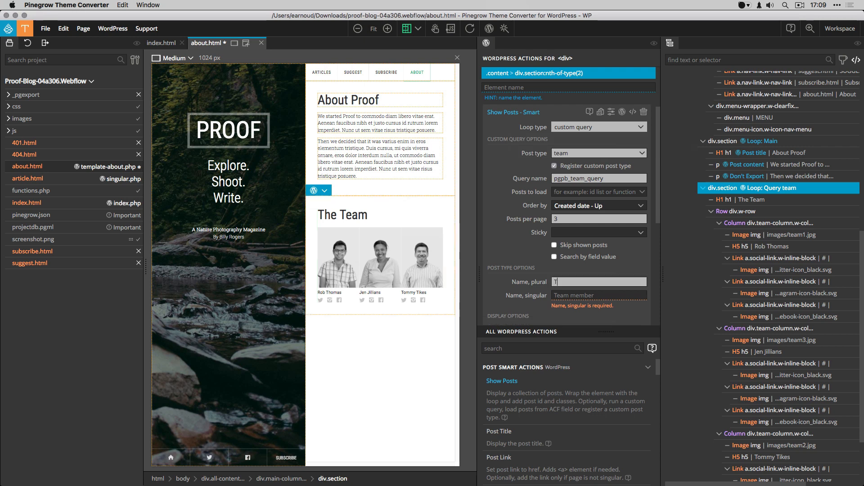
pyautogui.write('Team Members')
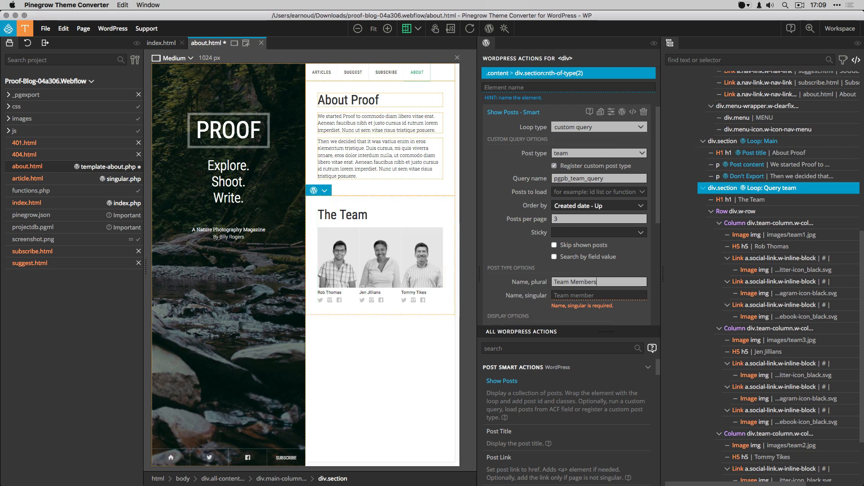
pyautogui.moveTo(380, 254)
pyautogui.write('Team Member')
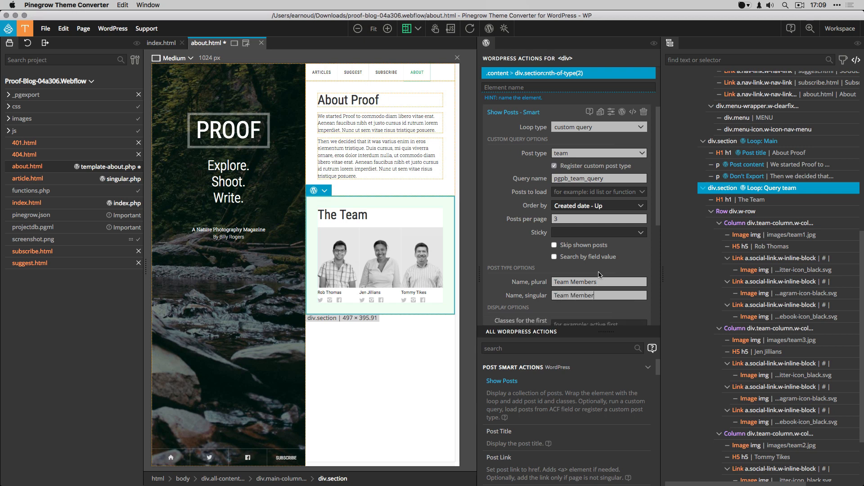
pyautogui.scroll(-3)
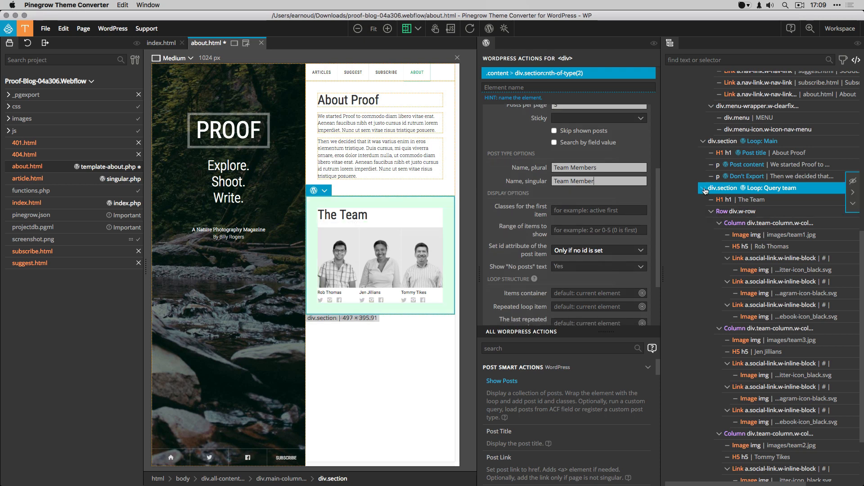
pyautogui.click(777, 200)
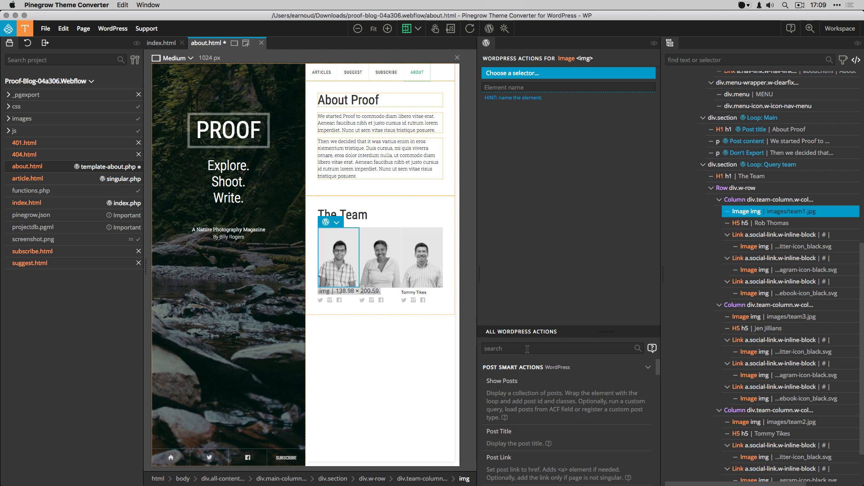
# Show the post featured image in the first team photo at the pgpb_team_members size
pyautogui.click(551, 348)
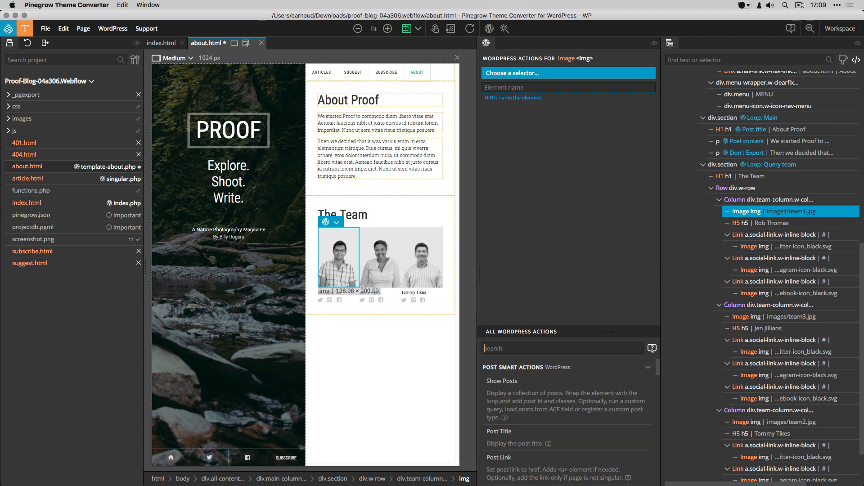
pyautogui.write('fea')
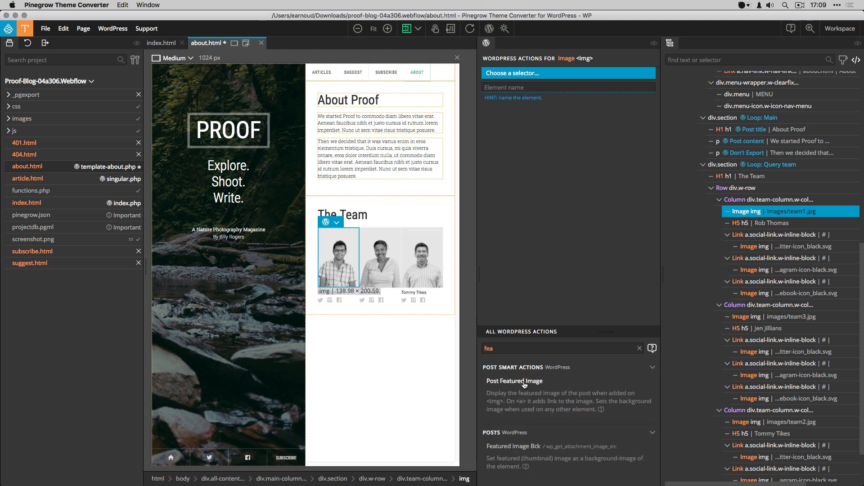
pyautogui.click(514, 381)
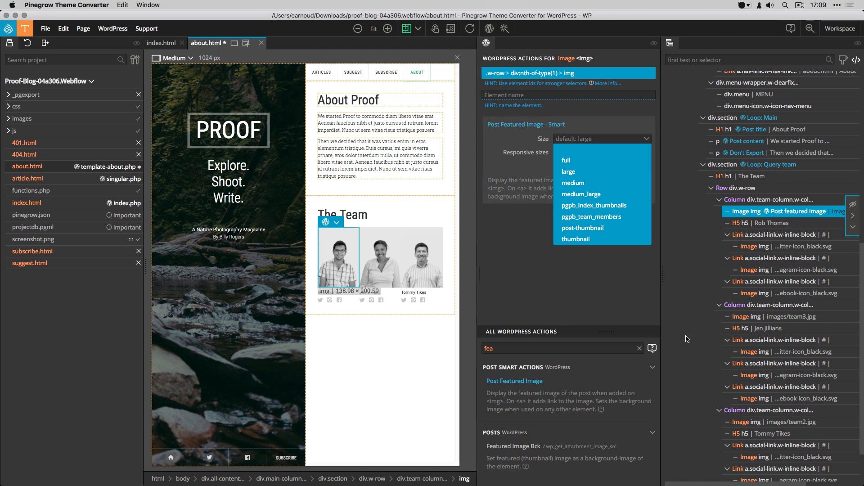
pyautogui.click(594, 217)
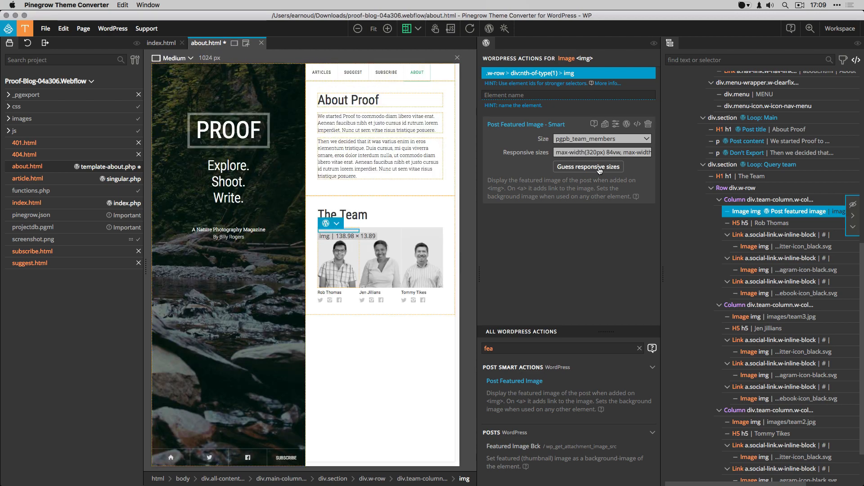
# Make the Rob Thomas name heading output the post title
pyautogui.click(771, 222)
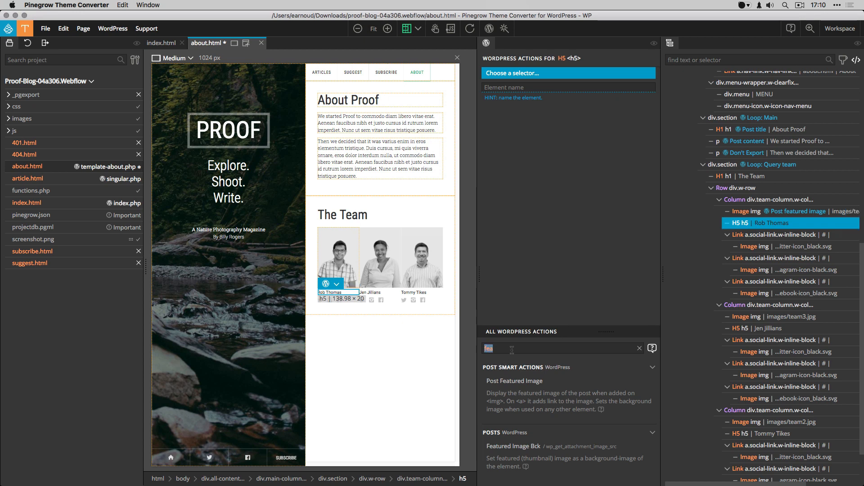
pyautogui.write('t')
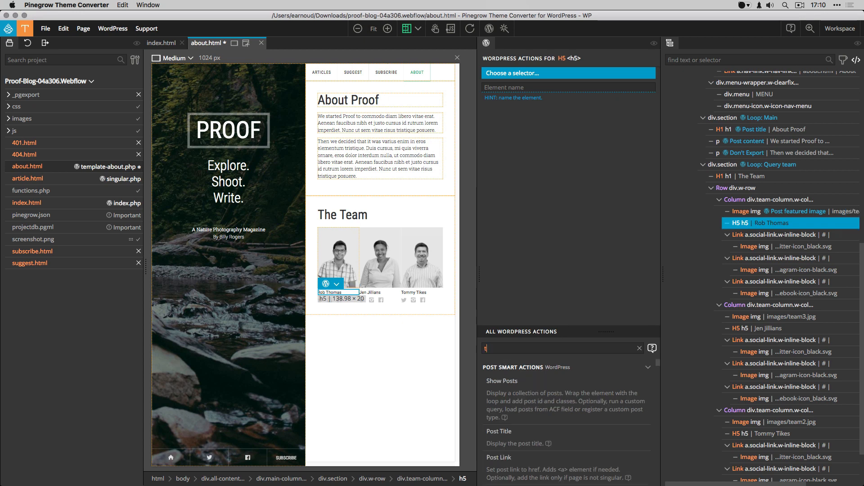
pyautogui.click(498, 432)
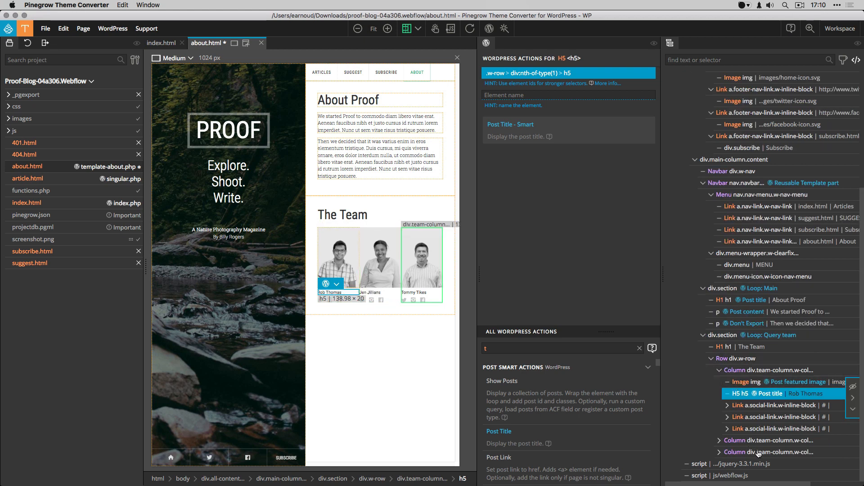
# Mark the two remaining team columns Don't Export
pyautogui.click(766, 440)
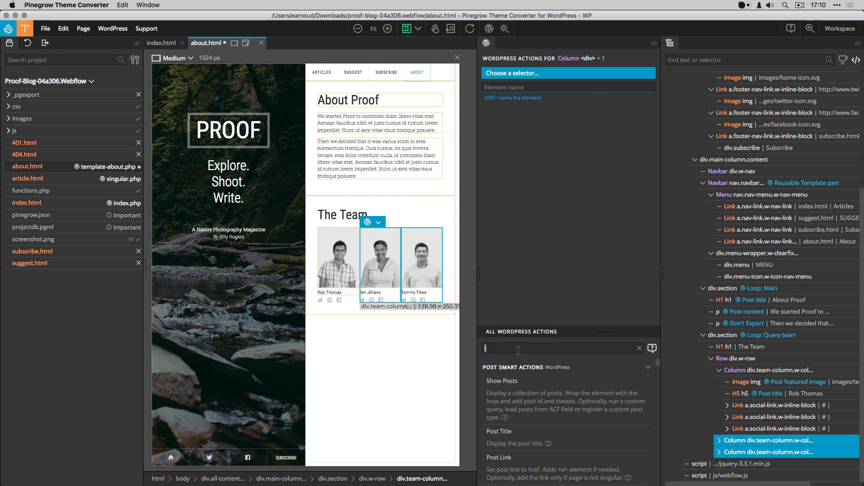
pyautogui.write('dont')
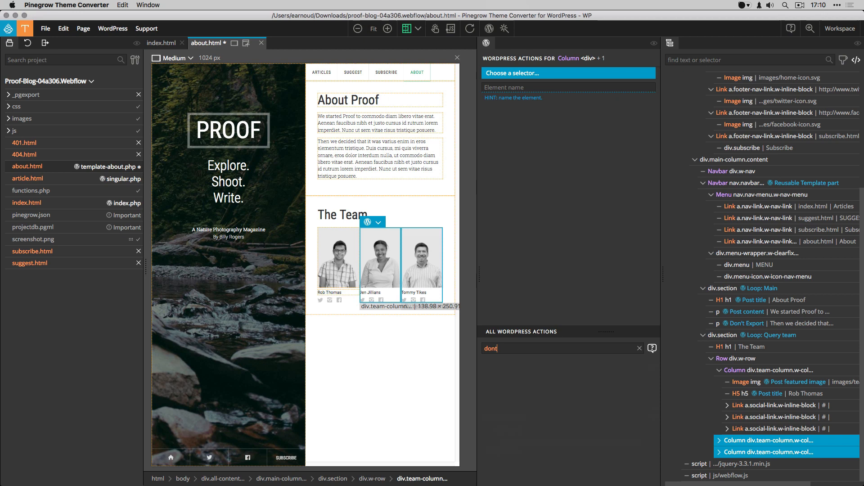
pyautogui.click(503, 381)
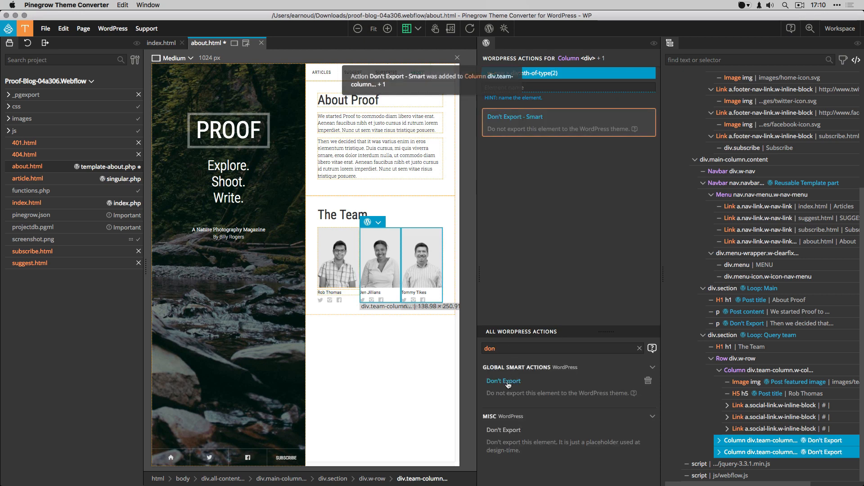
# Name The Team loop section element 'Team Memb…' in Element name
pyautogui.click(738, 334)
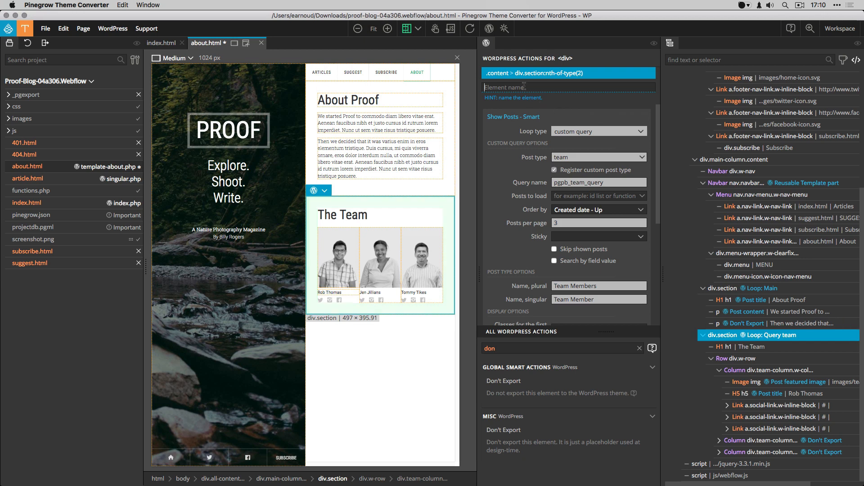
pyautogui.write('Team M')
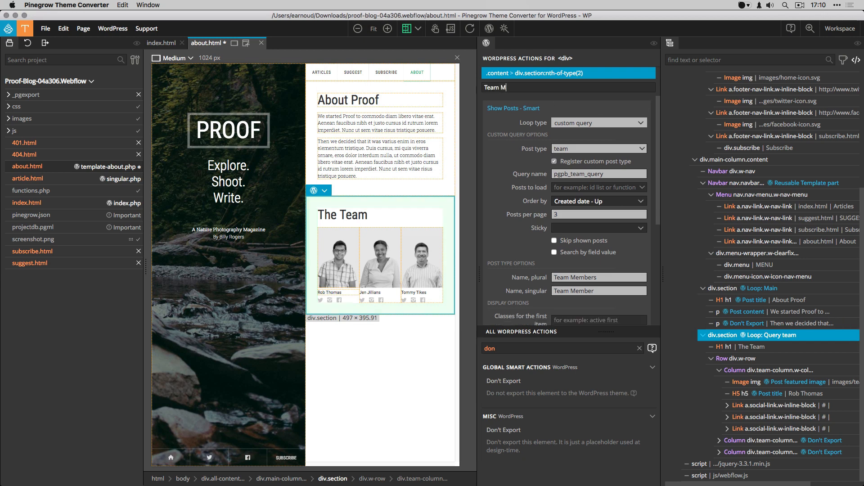
pyautogui.write('emb')
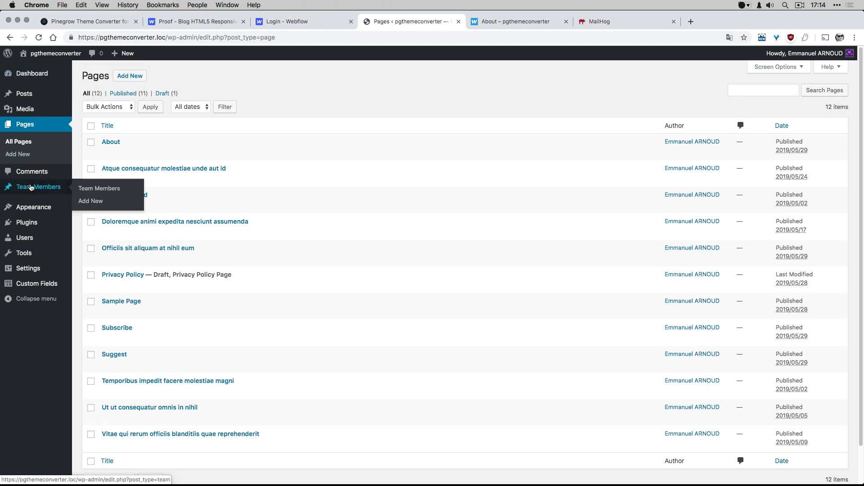
pyautogui.moveTo(100, 188)
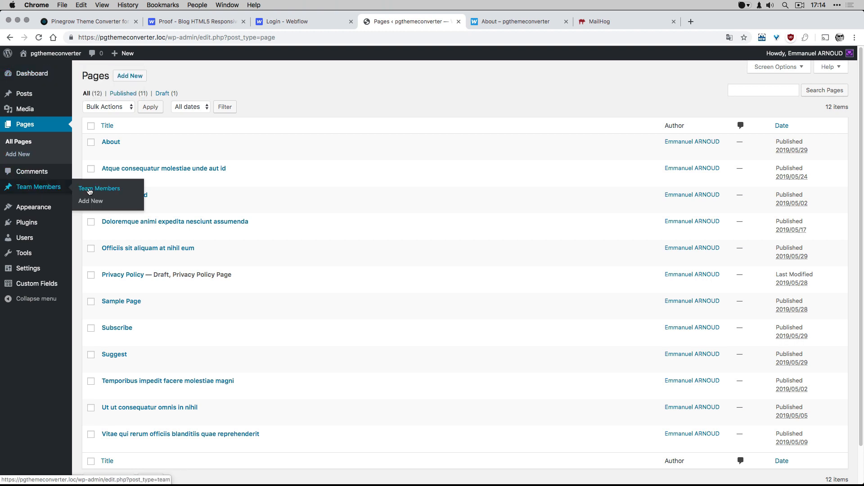
# Publish a new Team Members post Rob Thomas with the man-in-glasses photo as featured image
pyautogui.click(99, 189)
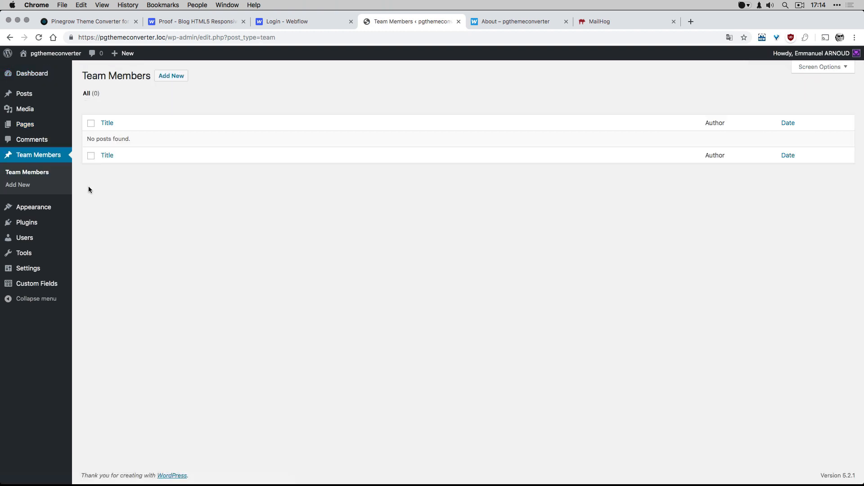
pyautogui.click(171, 76)
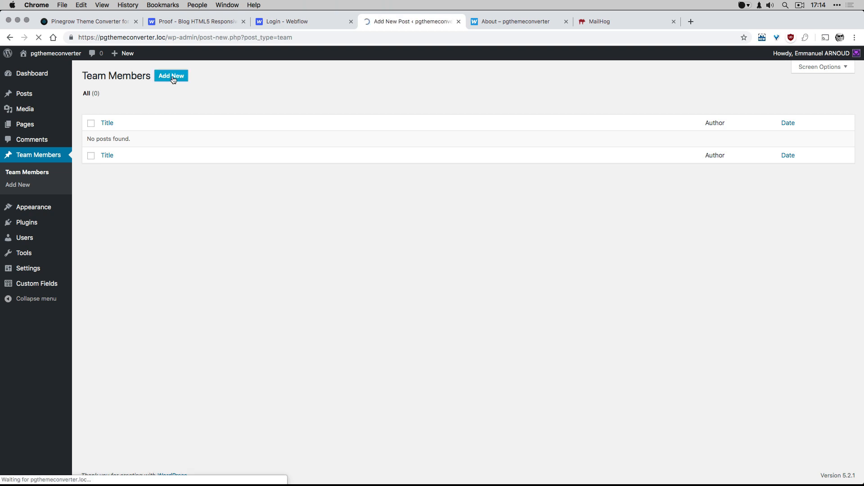
pyautogui.click(171, 75)
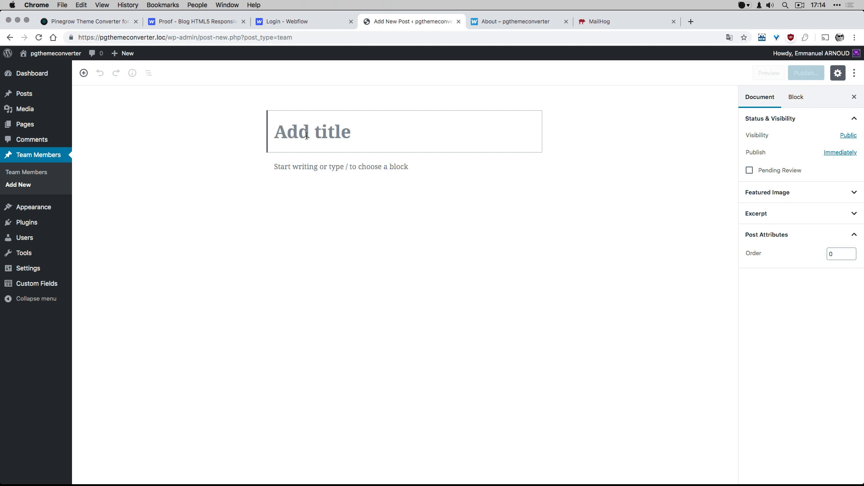
pyautogui.write('Rob Thom')
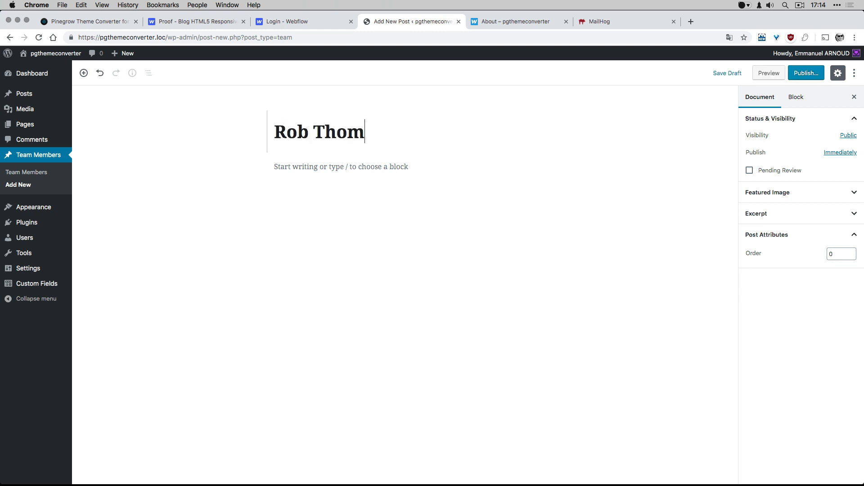
pyautogui.write('as')
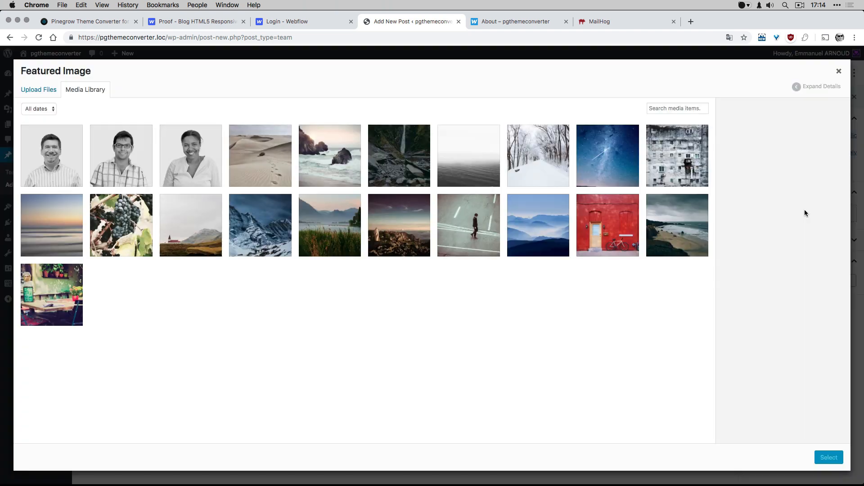
pyautogui.click(121, 156)
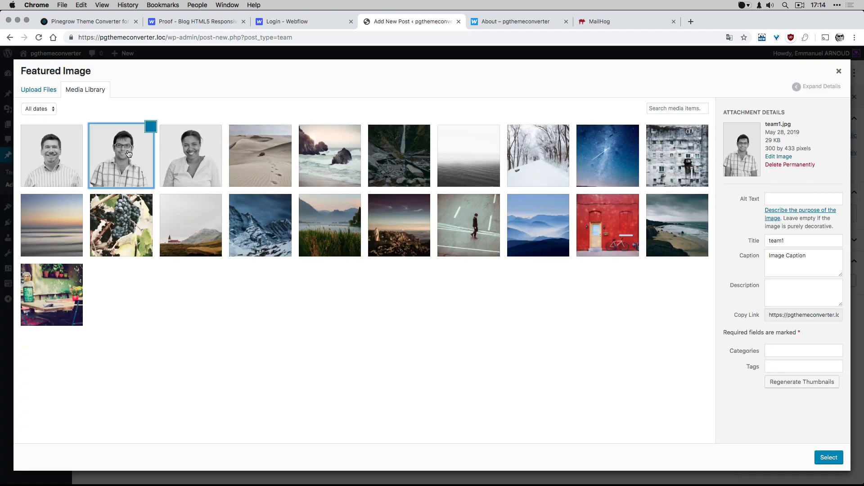
pyautogui.click(120, 155)
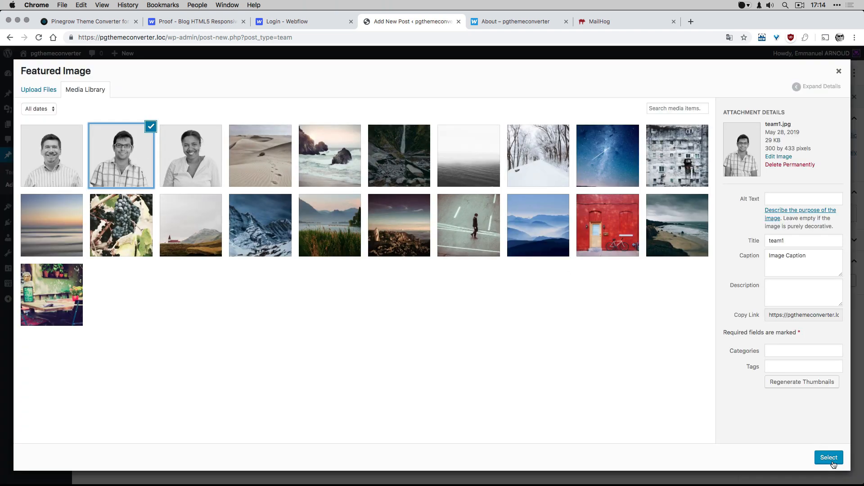
pyautogui.click(828, 457)
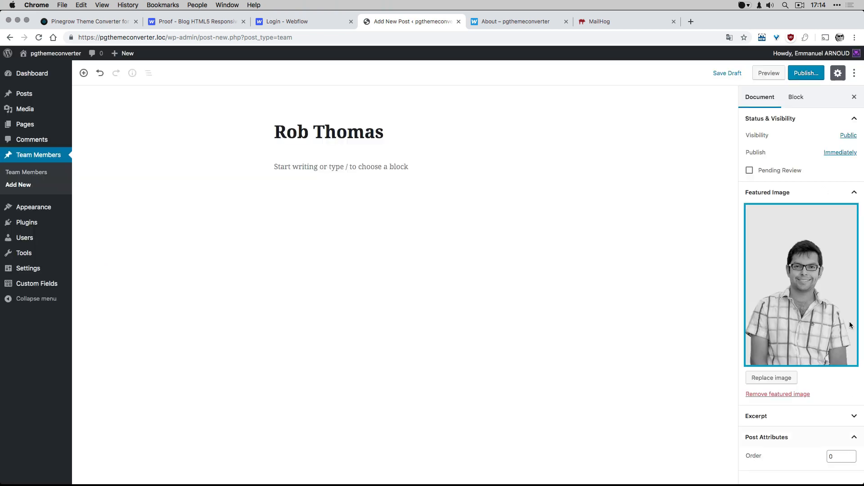
pyautogui.click(805, 72)
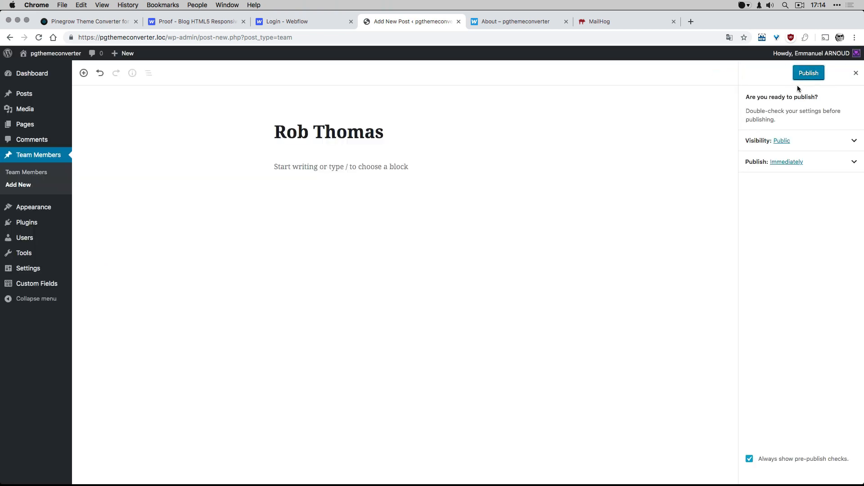
pyautogui.click(808, 72)
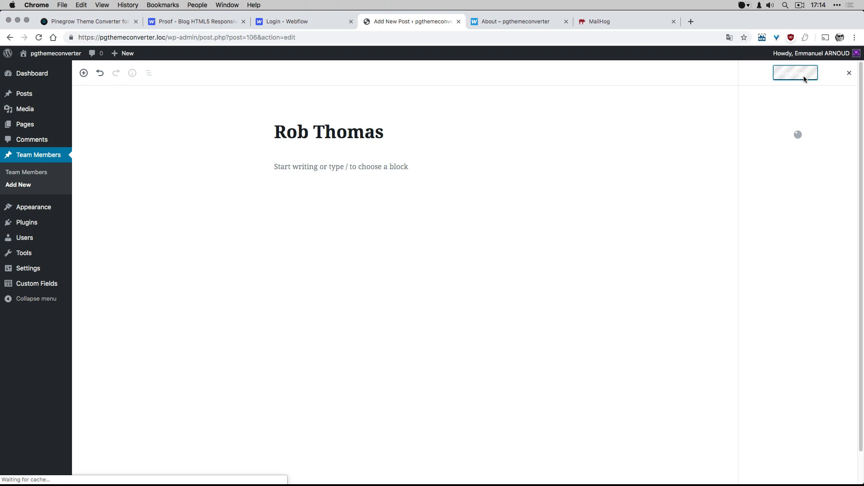
pyautogui.click(794, 72)
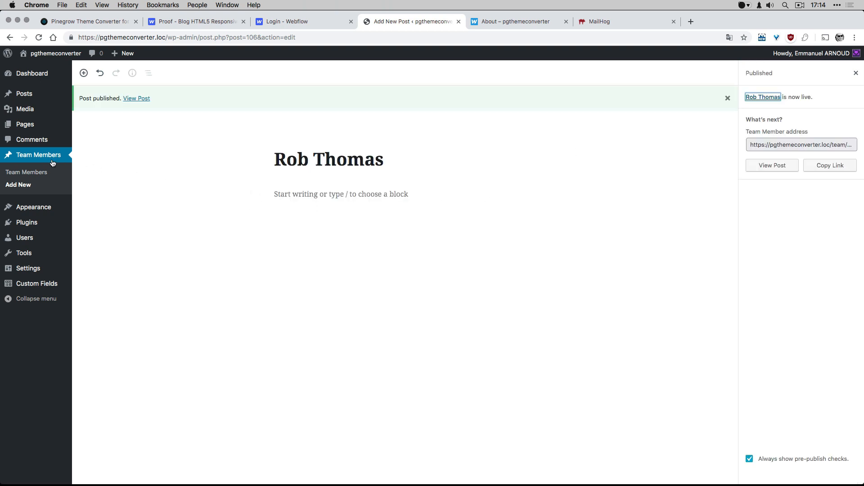
pyautogui.click(18, 185)
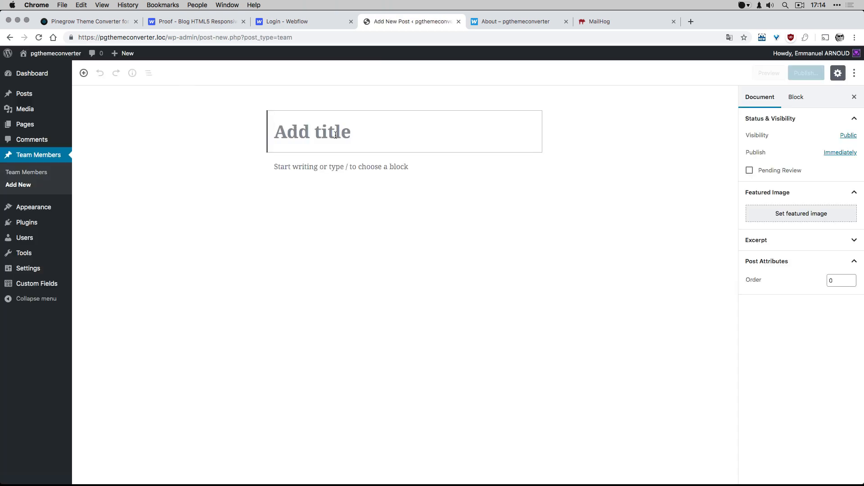
pyautogui.click(801, 213)
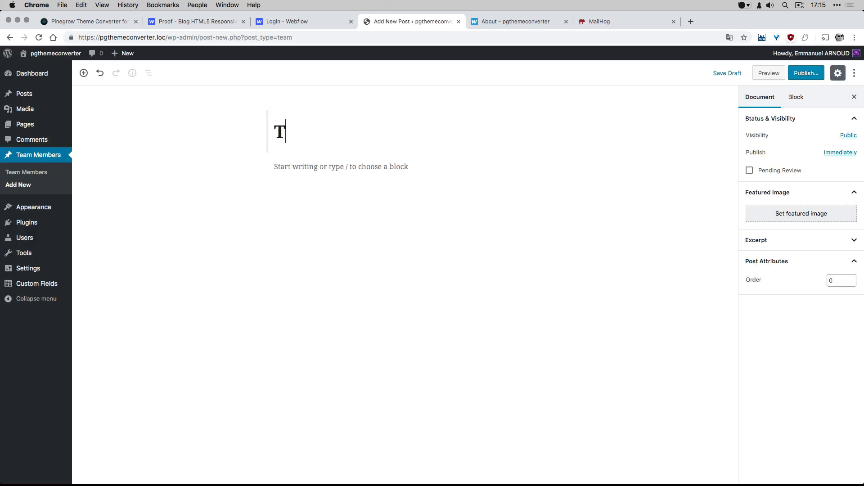
pyautogui.click(800, 214)
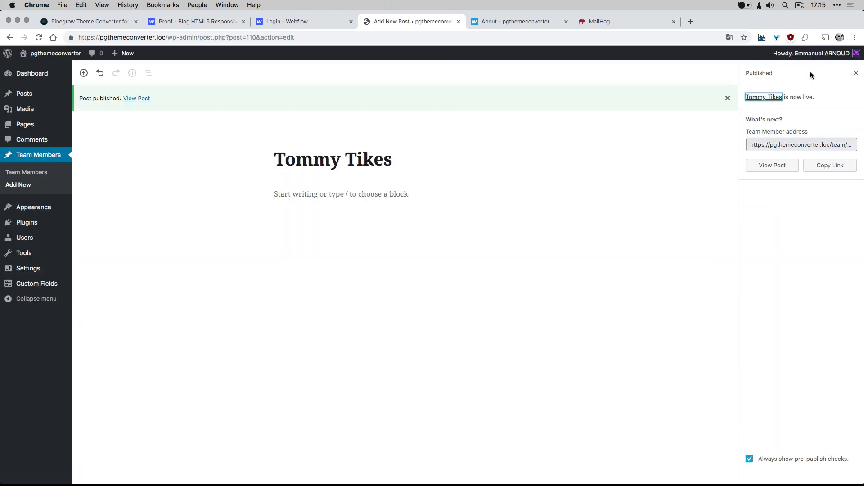
pyautogui.moveTo(639, 148)
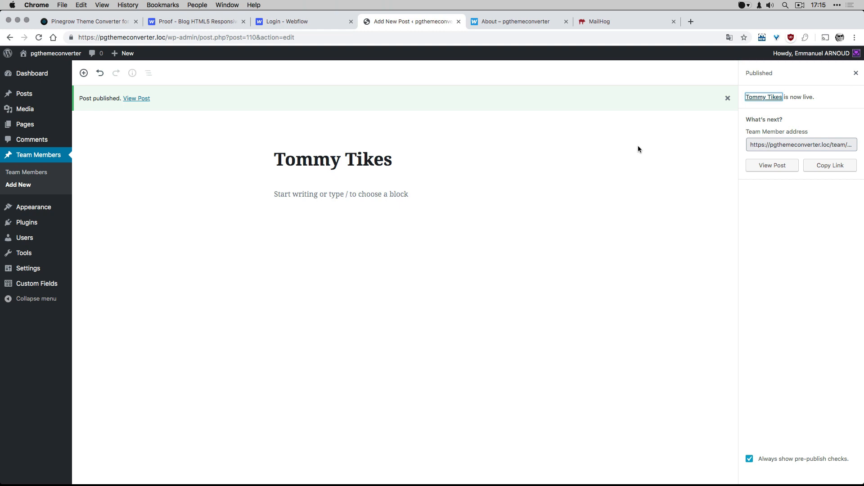
pyautogui.moveTo(25, 124)
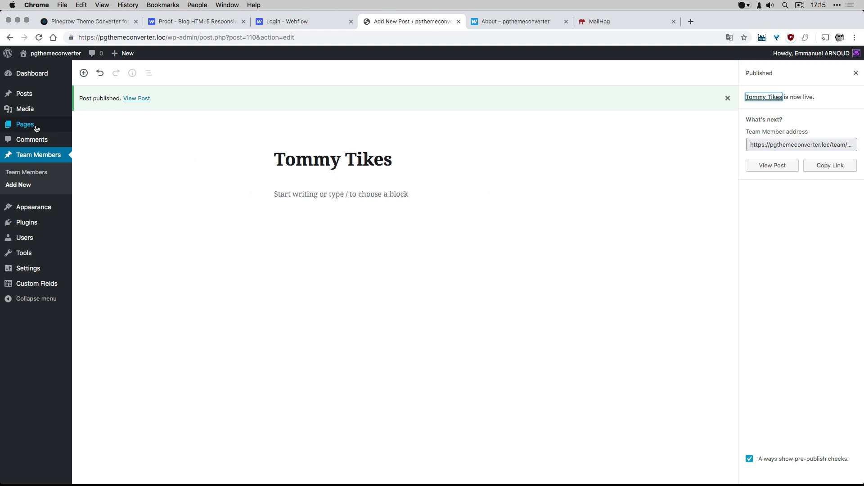
pyautogui.click(25, 124)
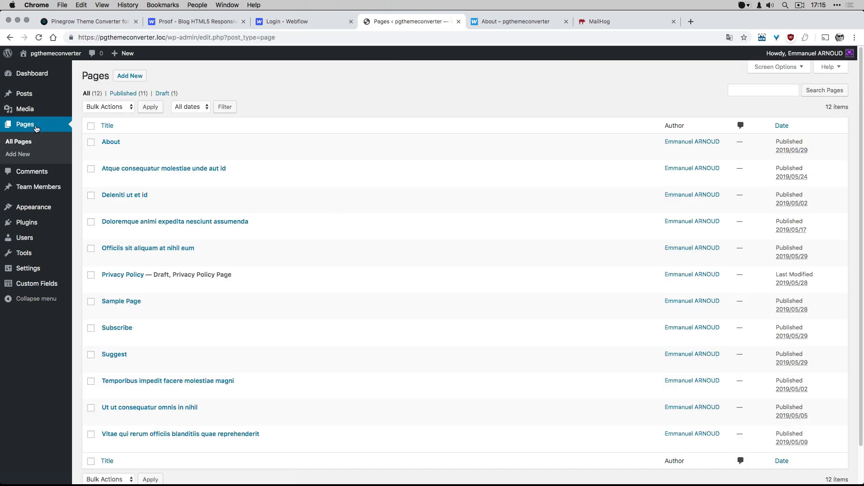
# Assign the About Page template to the About page under Page Attributes and update it
pyautogui.click(110, 141)
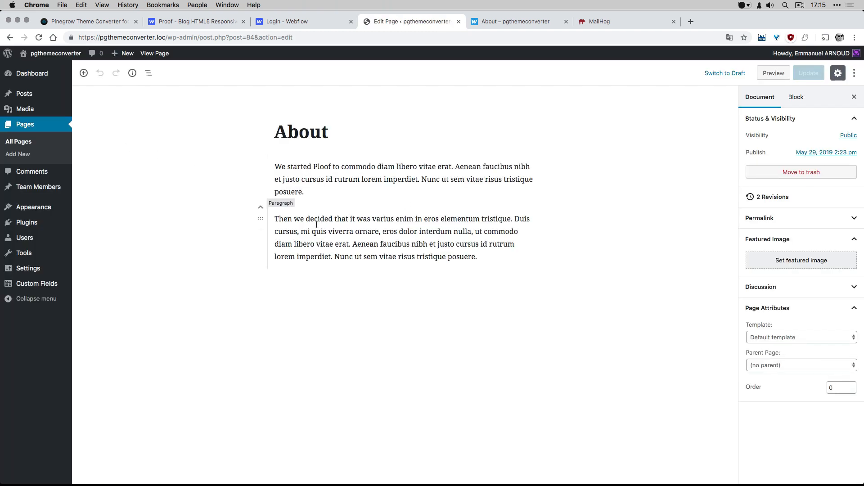
pyautogui.click(800, 337)
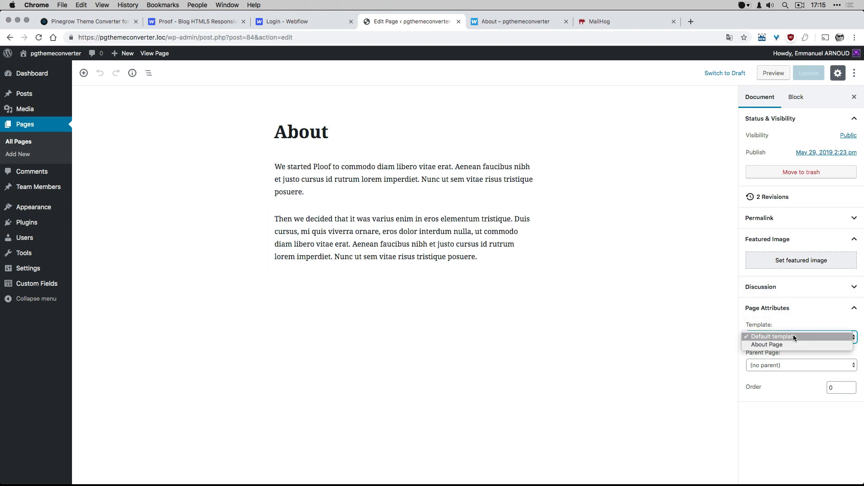
pyautogui.click(767, 345)
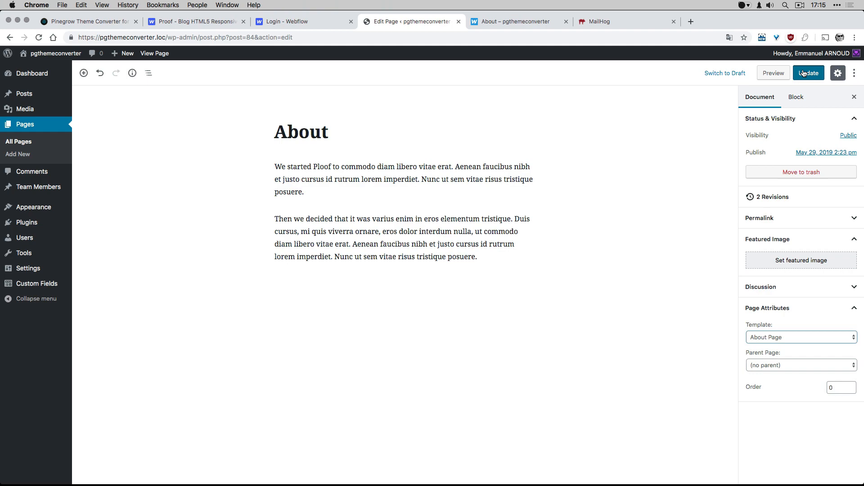
pyautogui.click(808, 73)
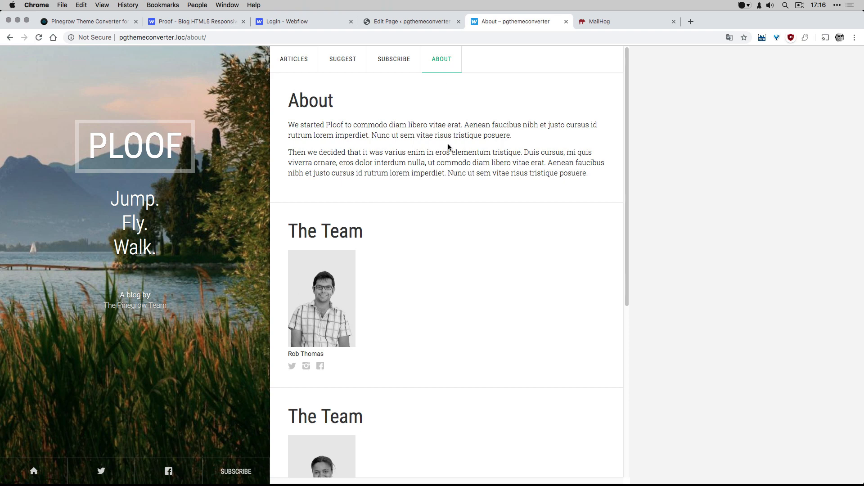
pyautogui.scroll(-3)
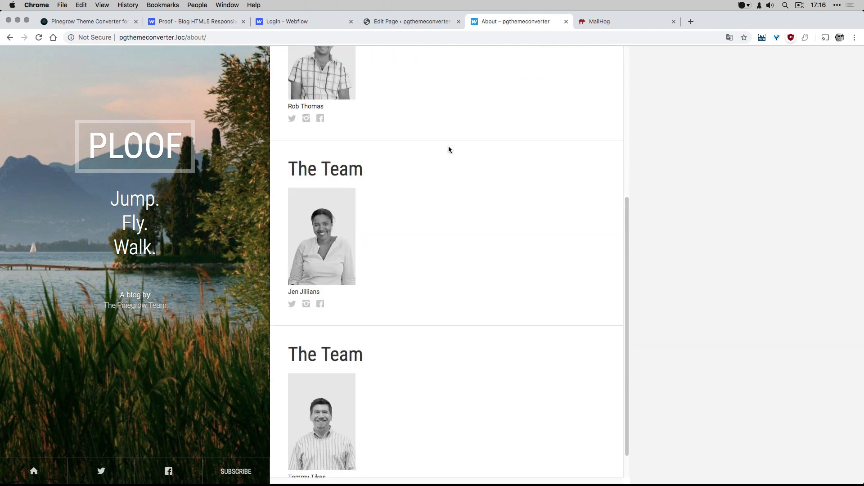
pyautogui.scroll(-3)
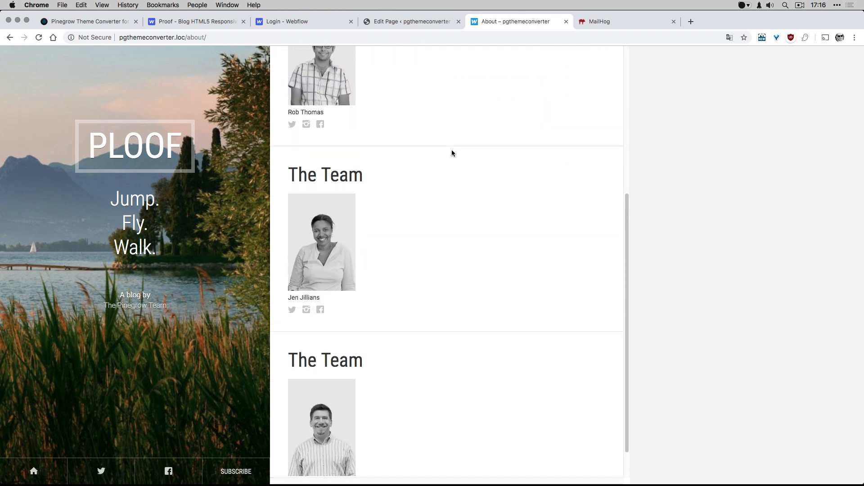
pyautogui.scroll(3)
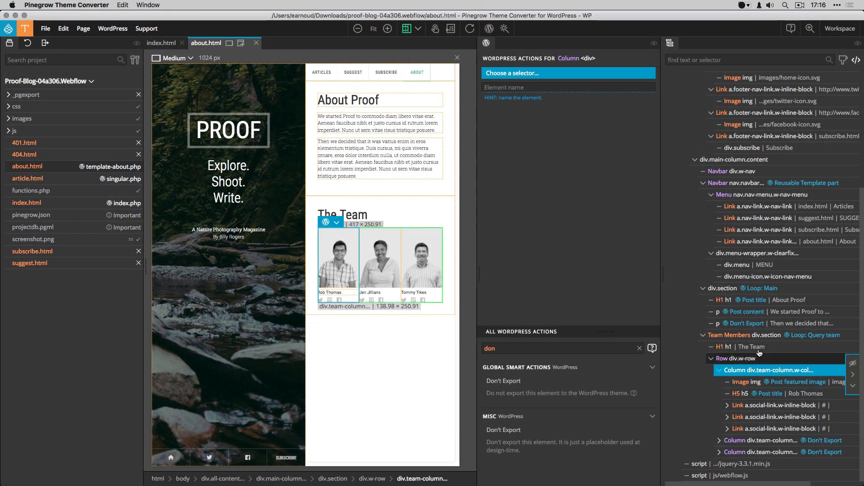
# Make the first team column the repeated item of the Team Members section's loop
pyautogui.click(741, 334)
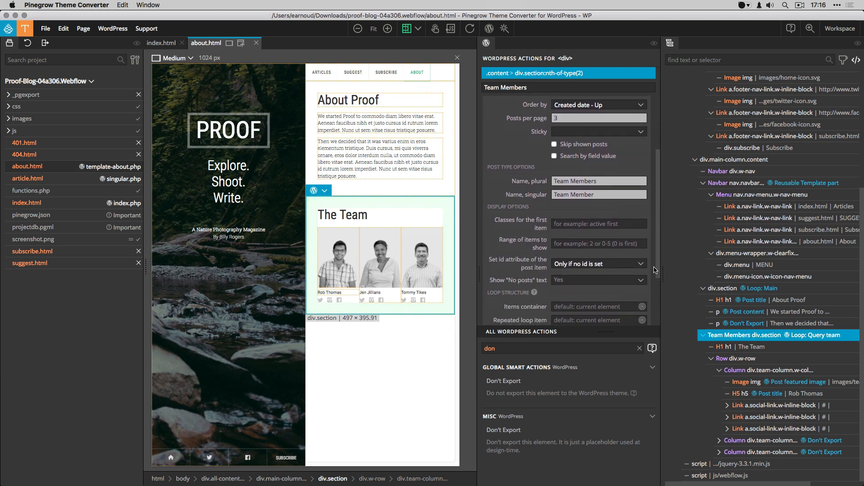
pyautogui.scroll(-3)
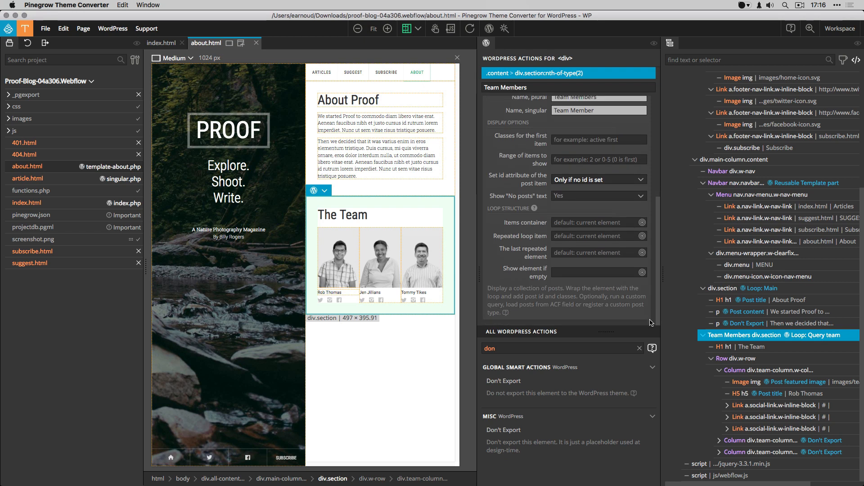
pyautogui.click(598, 236)
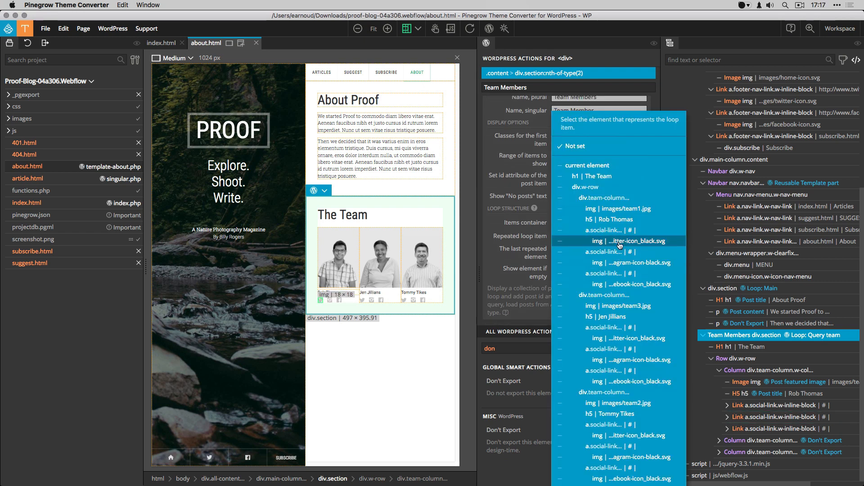
pyautogui.moveTo(602, 187)
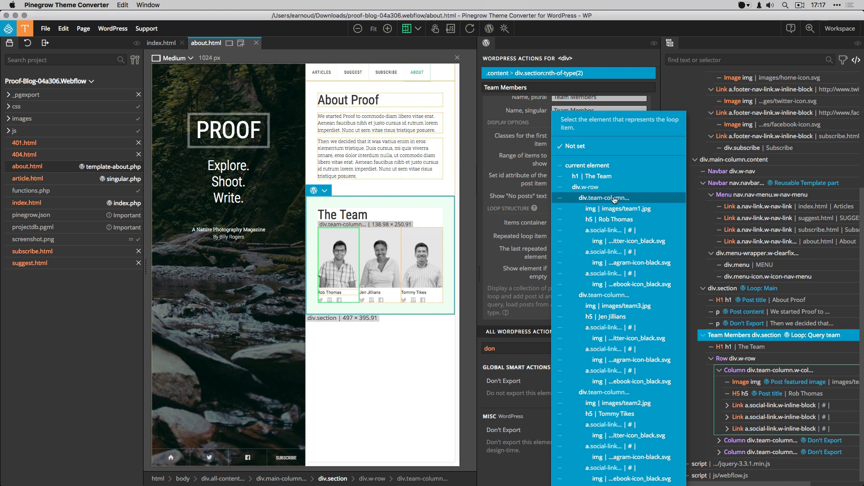
pyautogui.click(603, 197)
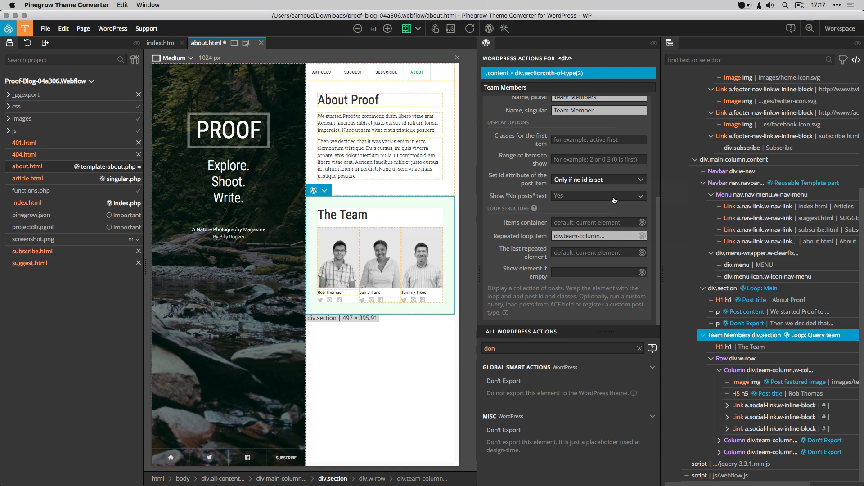
pyautogui.moveTo(625, 207)
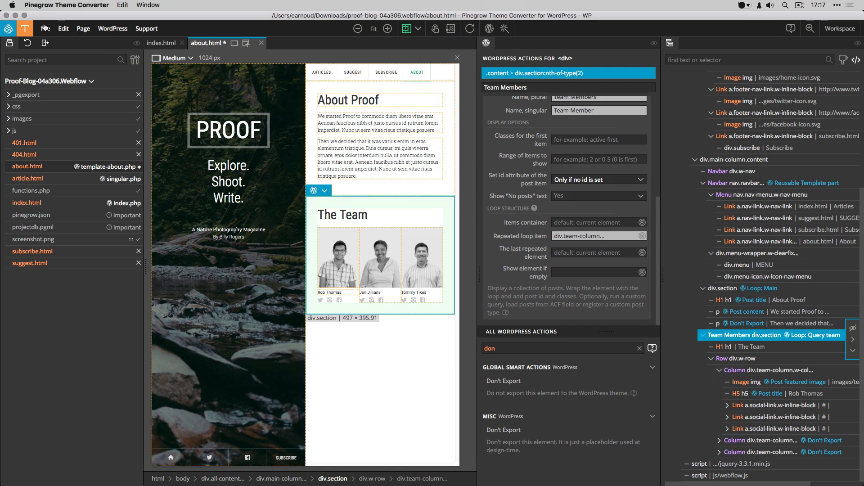
# Save about.html to re-export template-about.php, then return to the browser
pyautogui.click(45, 28)
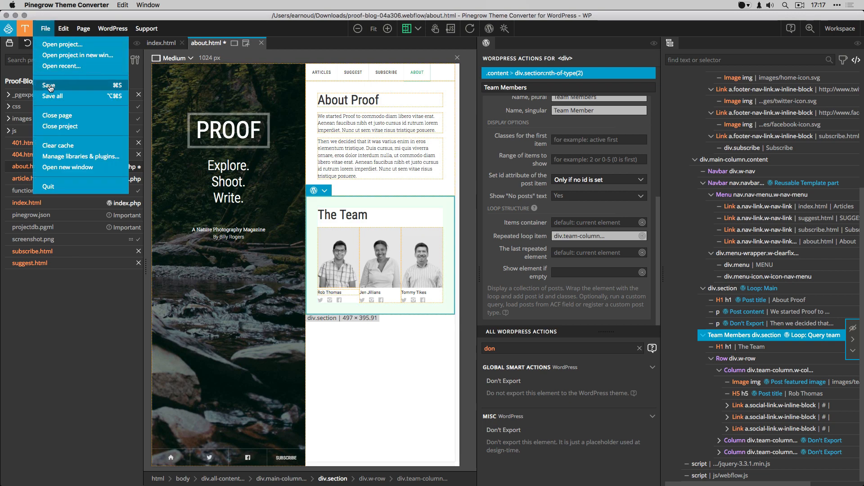
pyautogui.click(49, 85)
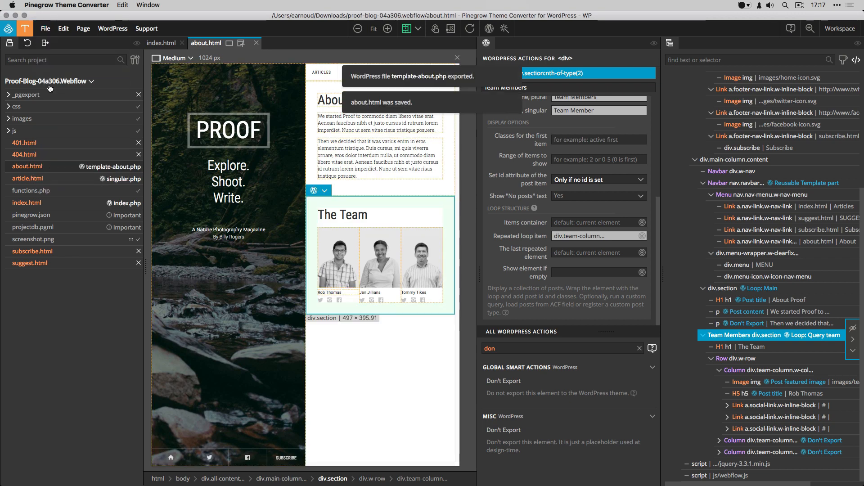
pyautogui.click(513, 21)
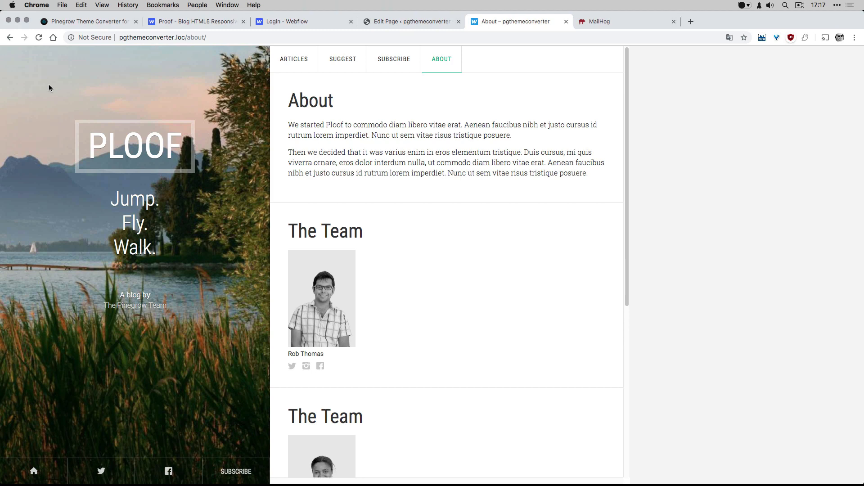
# Reload the live About page to check the three team members under The Team
pyautogui.click(39, 37)
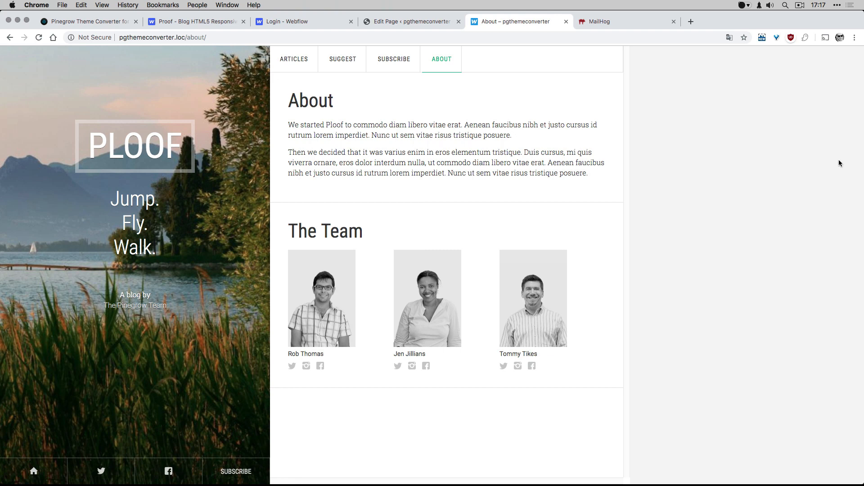
pyautogui.moveTo(389, 286)
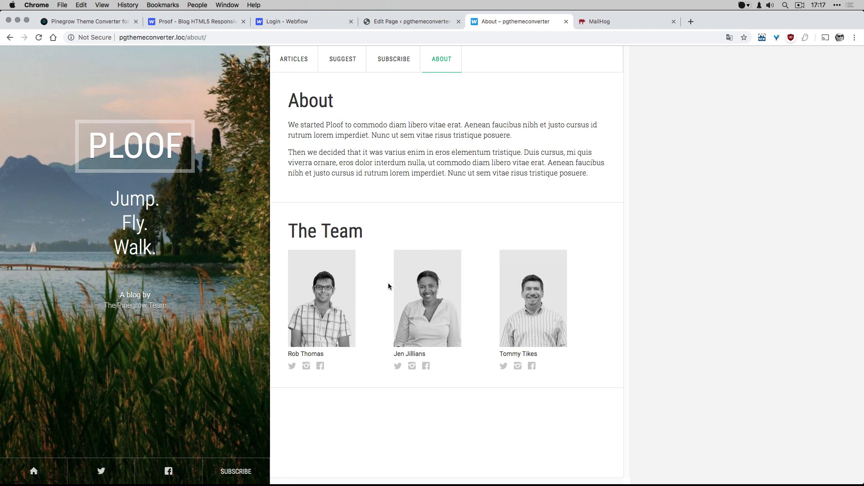
pyautogui.moveTo(350, 279)
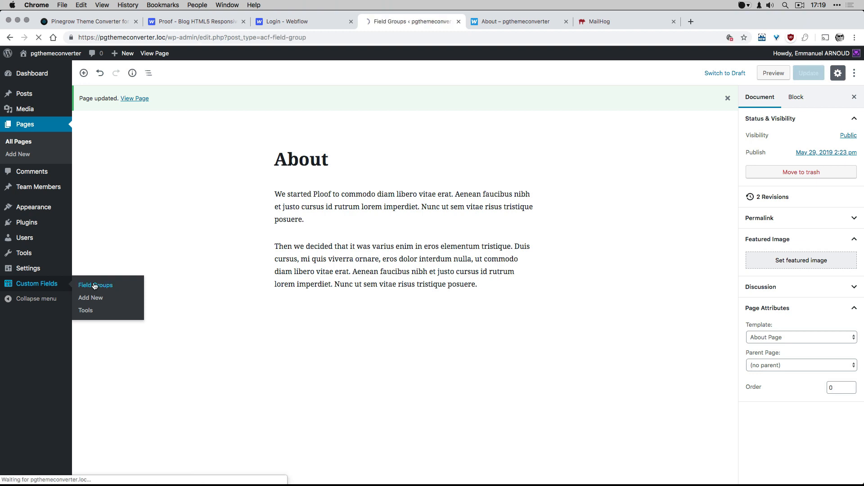
# Create a field group titled 'Social Networks' with location rule Post Type equal to Team Member
pyautogui.click(96, 285)
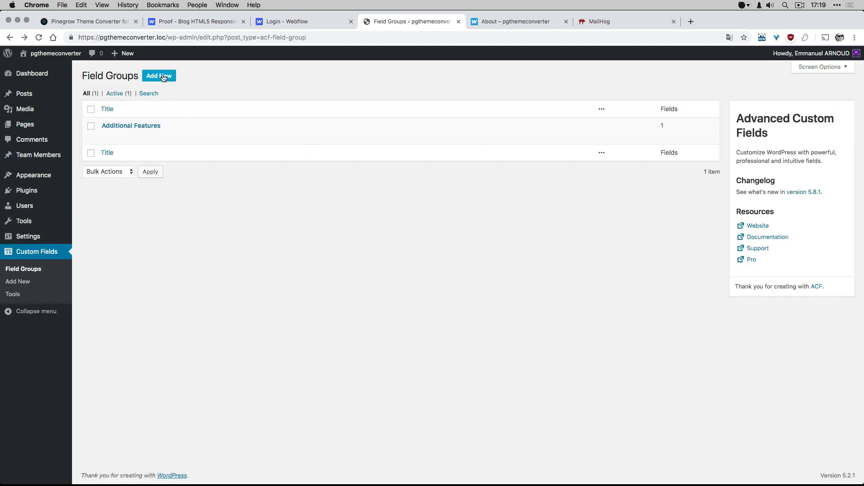
pyautogui.click(159, 76)
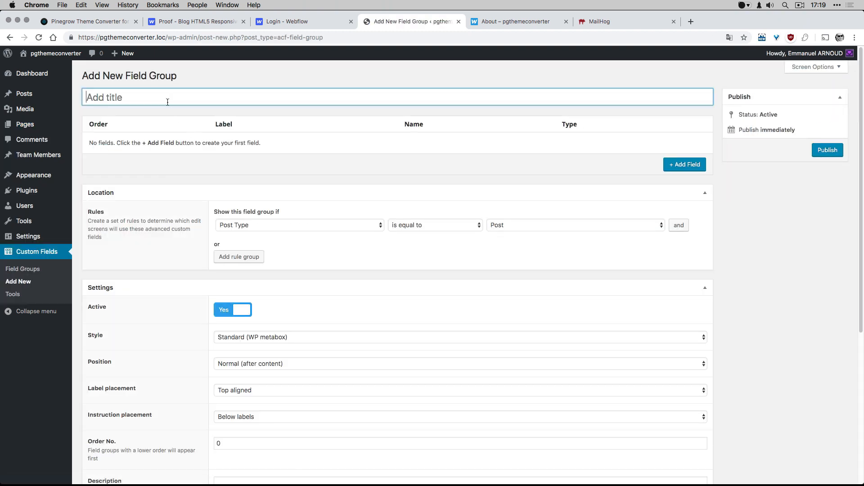
pyautogui.write('Social N')
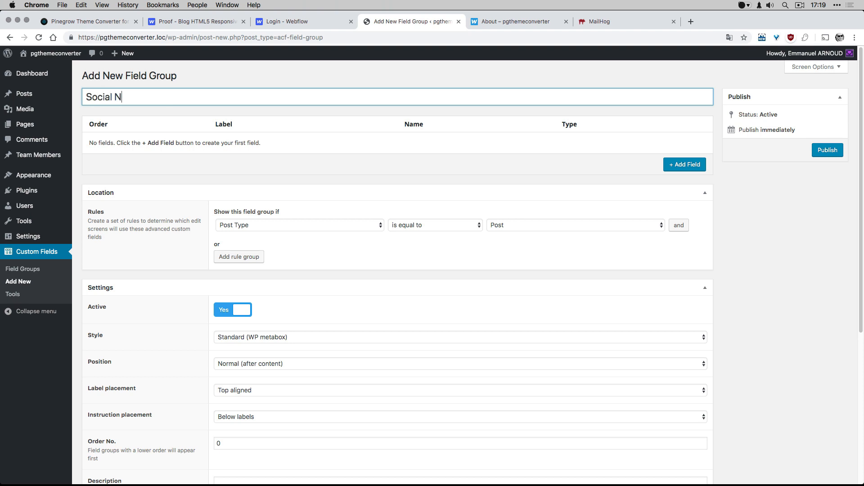
pyautogui.write('etworks')
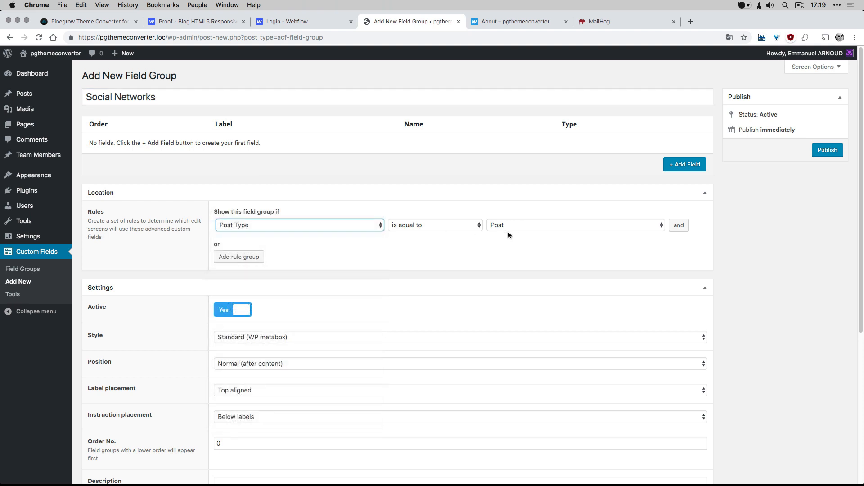
pyautogui.click(575, 225)
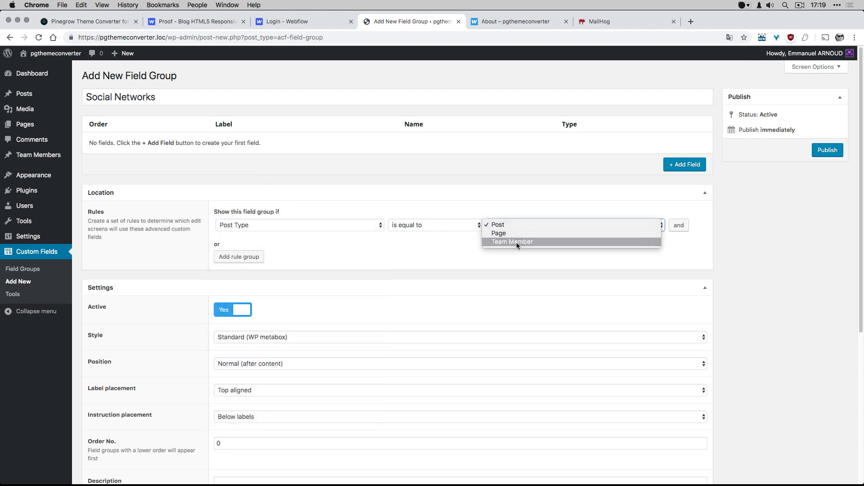
pyautogui.click(511, 242)
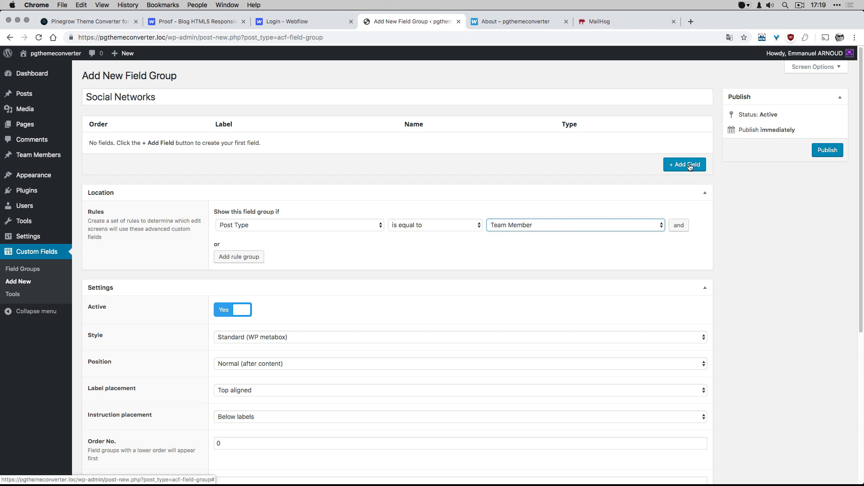
# Add a Twitter Link field of type Url with instructions 'Enter the Twitter URL'
pyautogui.click(684, 164)
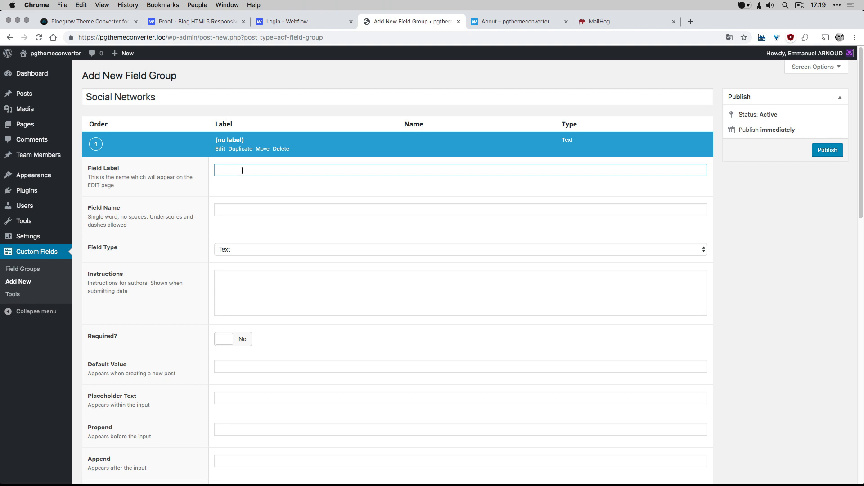
pyautogui.write('Twitter Link')
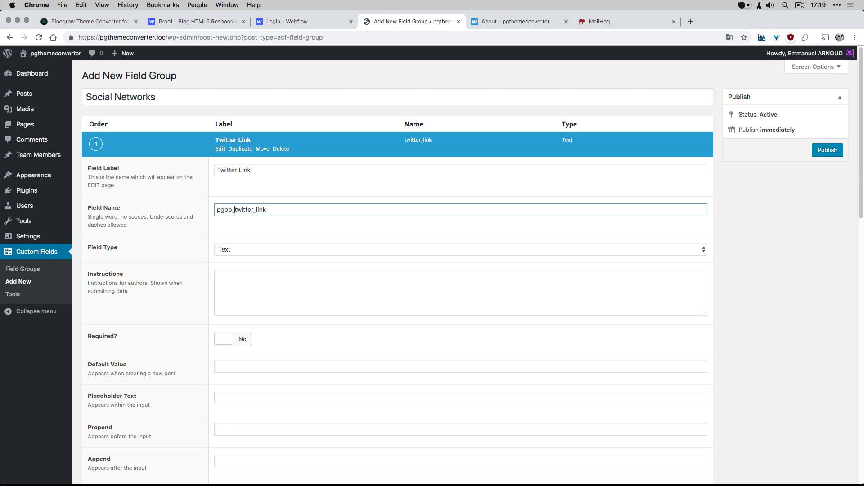
pyautogui.click(461, 249)
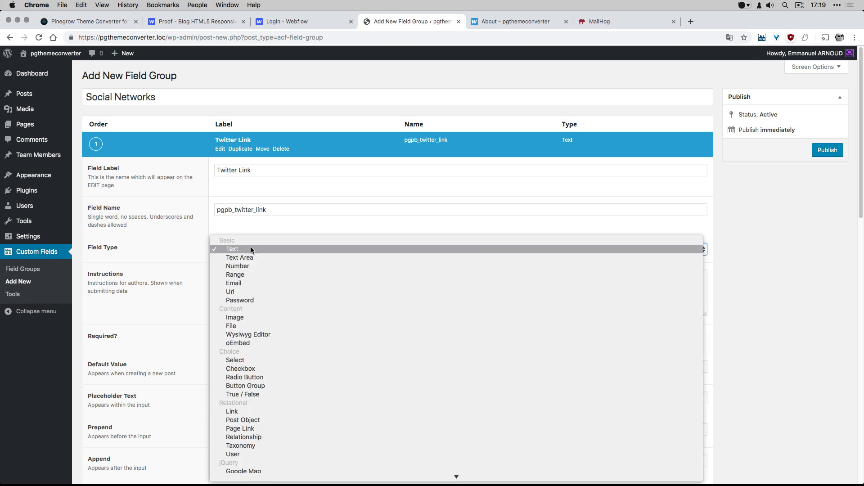
pyautogui.moveTo(241, 369)
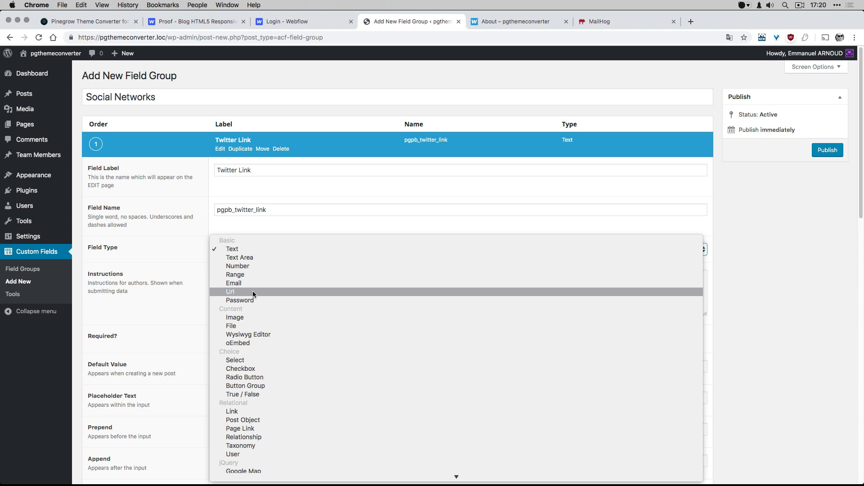
pyautogui.click(231, 292)
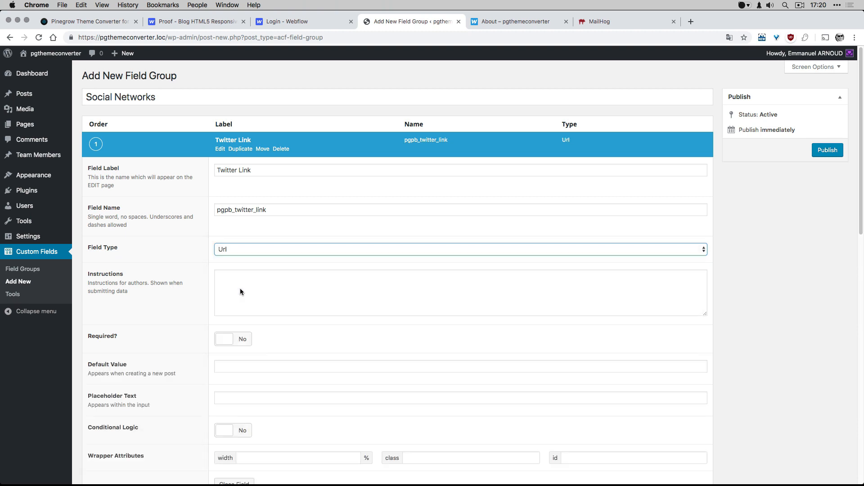
pyautogui.write('Enter')
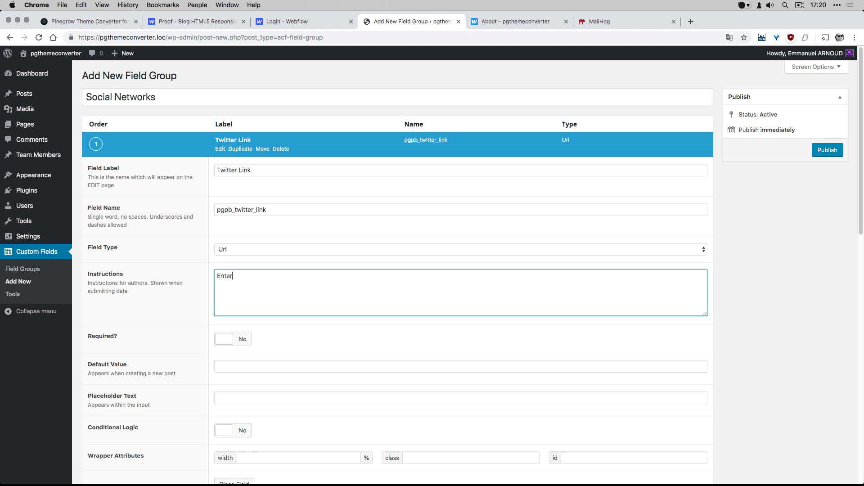
pyautogui.write('the T')
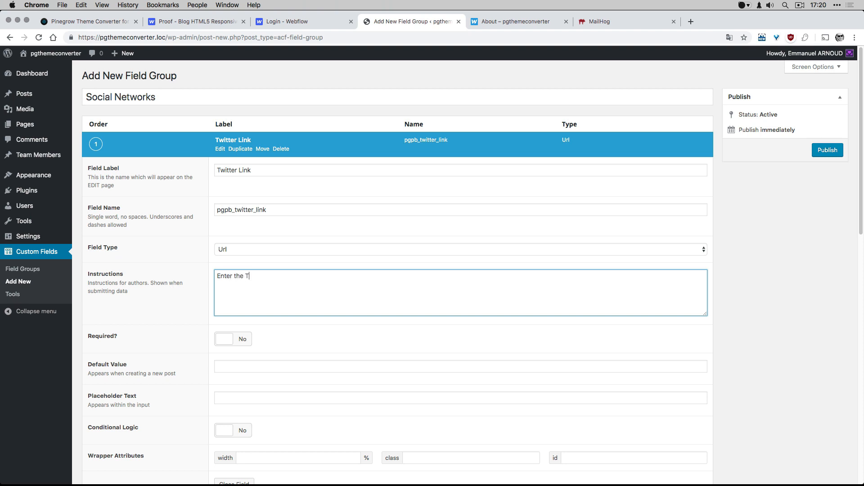
pyautogui.write('witter UR')
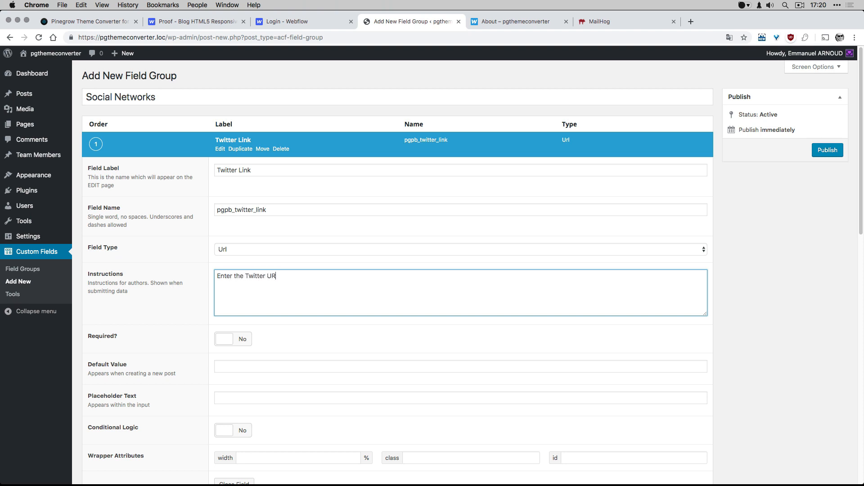
pyautogui.write('L')
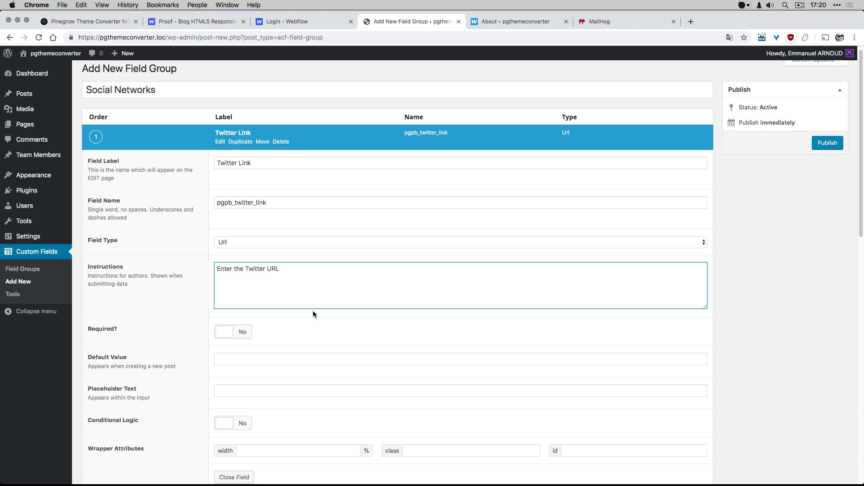
pyautogui.scroll(-3)
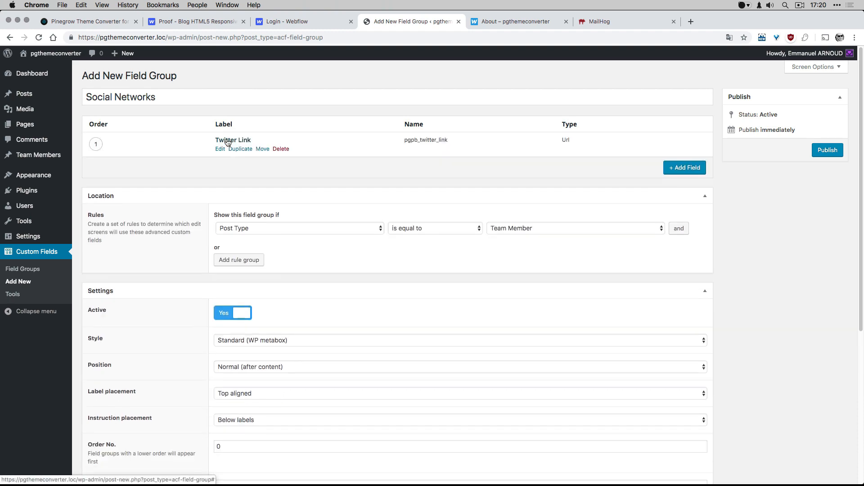
# Add a Facebook Link URL field and publish the Social Networks group
pyautogui.click(685, 168)
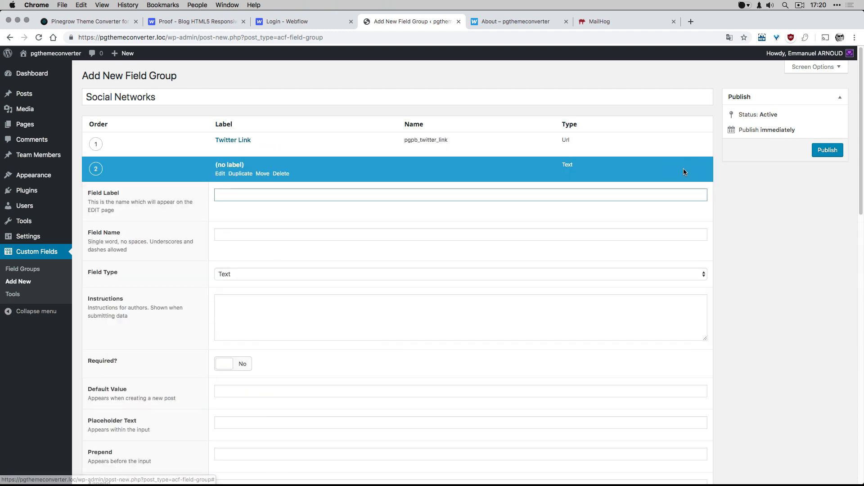
pyautogui.write('Facebo')
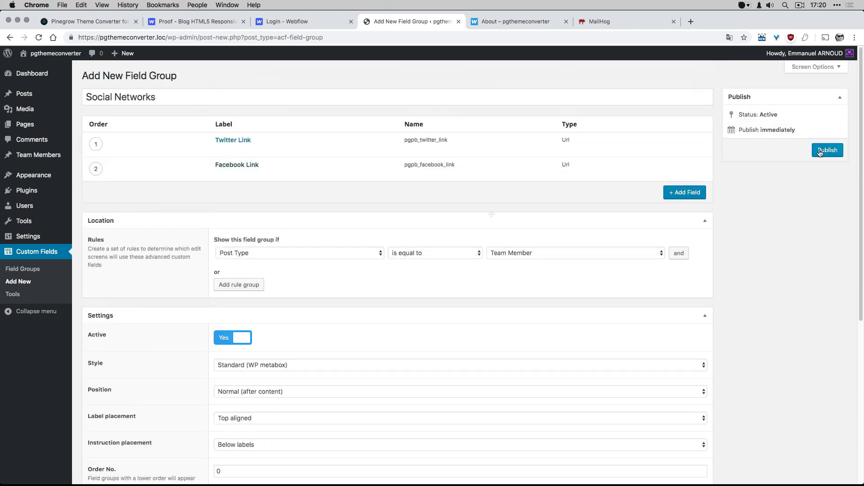
pyautogui.click(827, 150)
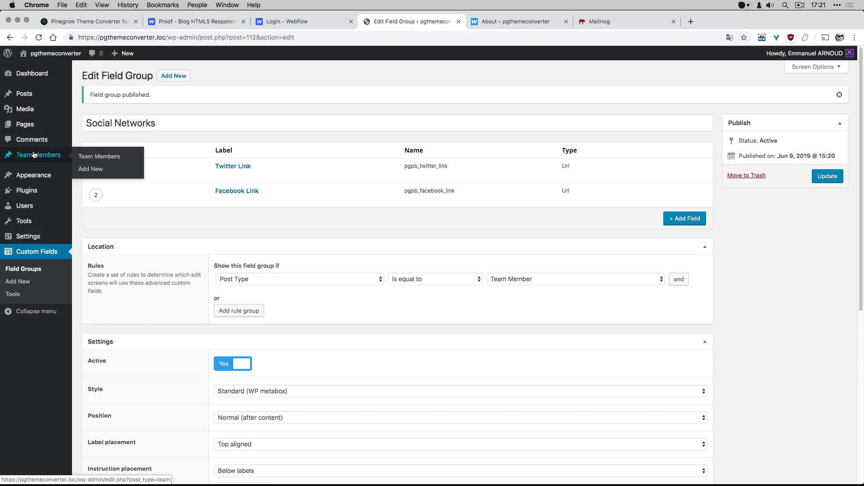
pyautogui.click(99, 157)
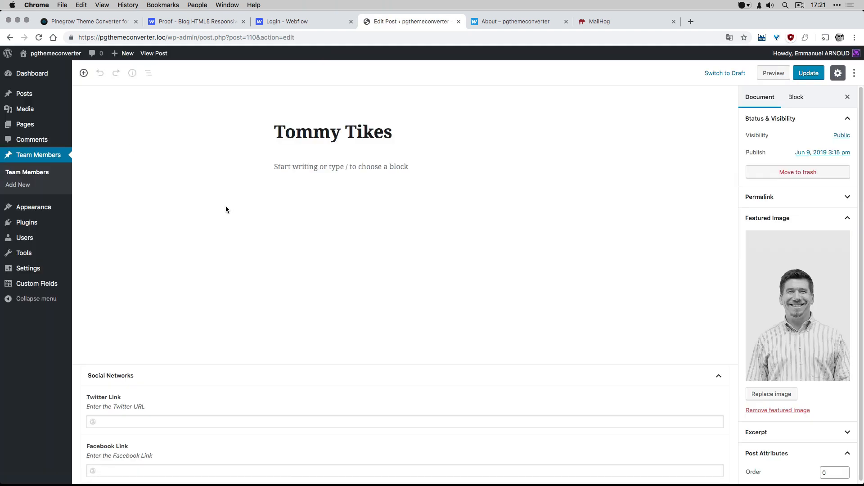
pyautogui.click(195, 422)
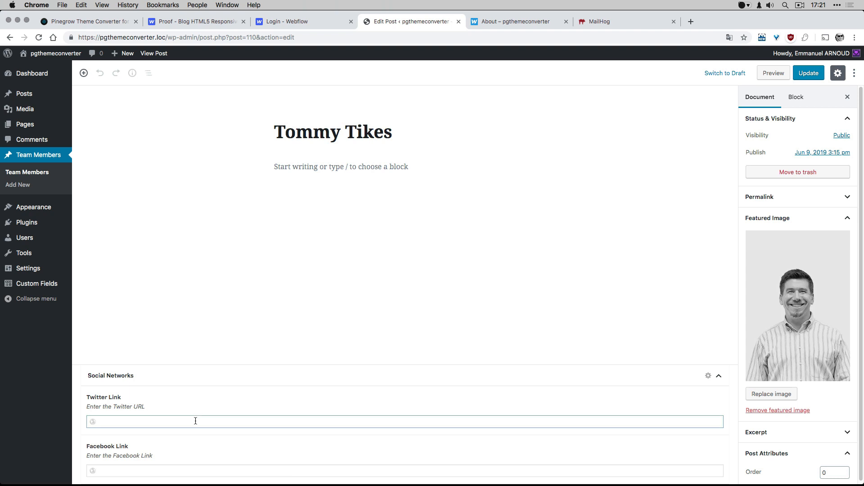
pyautogui.write('http')
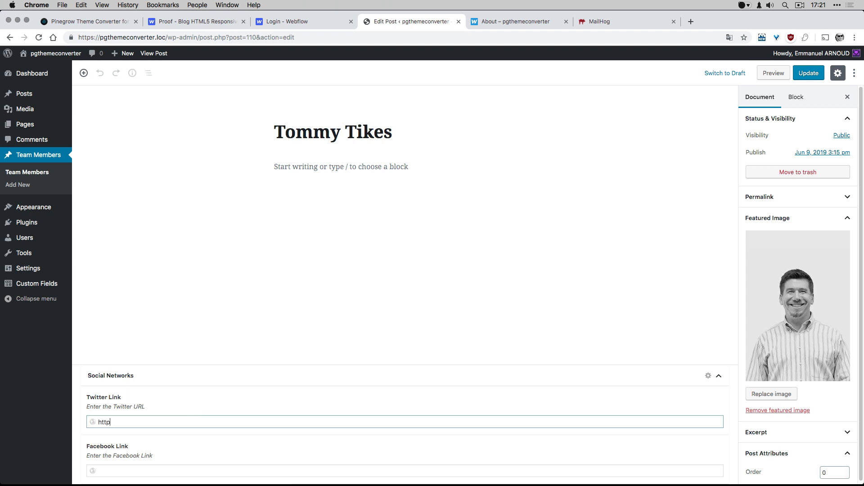
pyautogui.write('://')
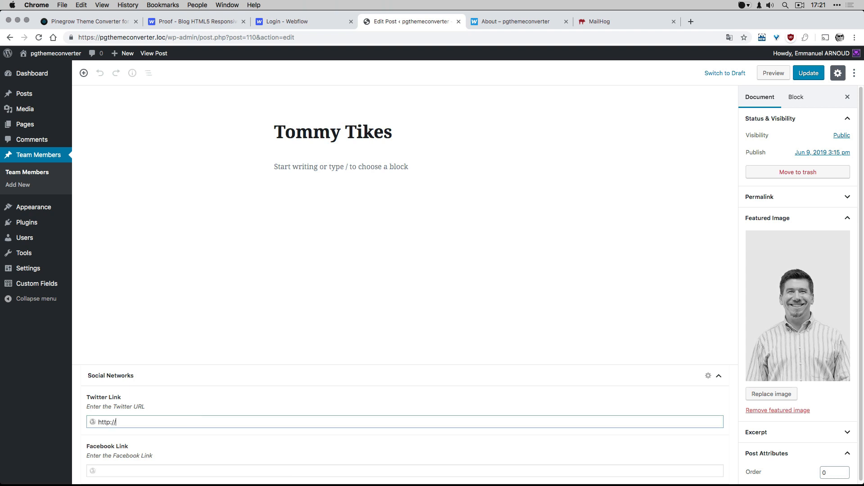
pyautogui.write('twitter.com/')
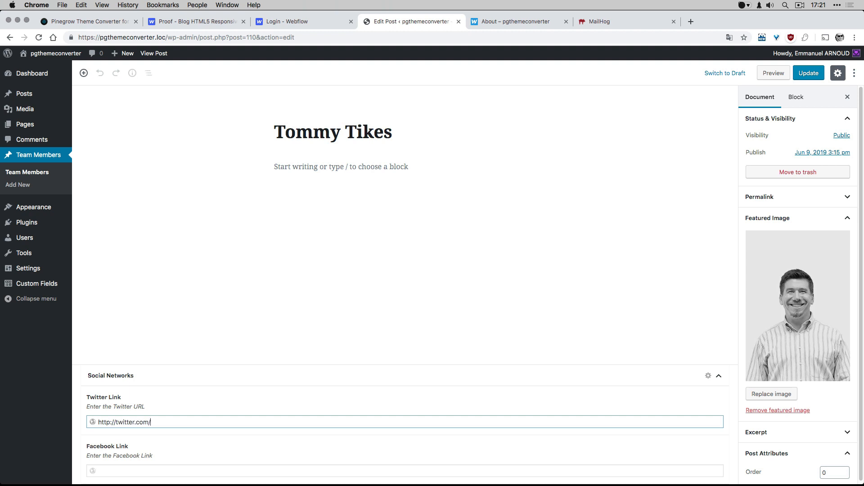
pyautogui.write('http://facebook.com')
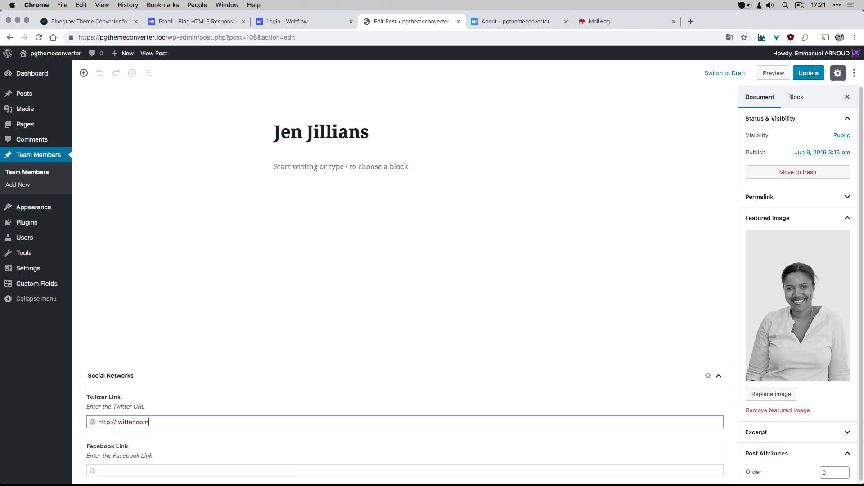
pyautogui.write('http://facebook.com/')
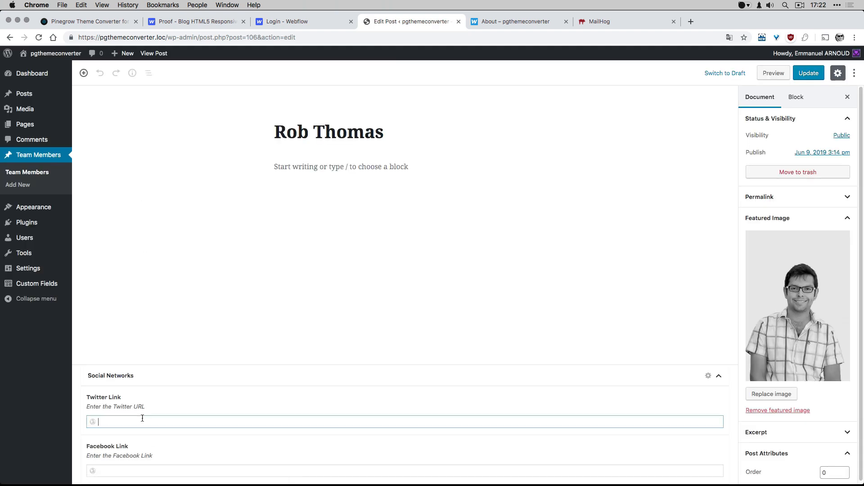
pyautogui.write('http://facebook.com/')
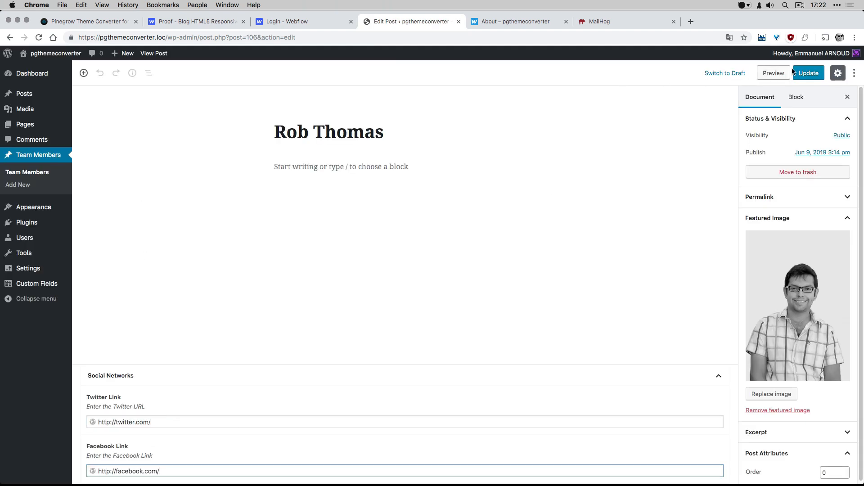
pyautogui.click(809, 73)
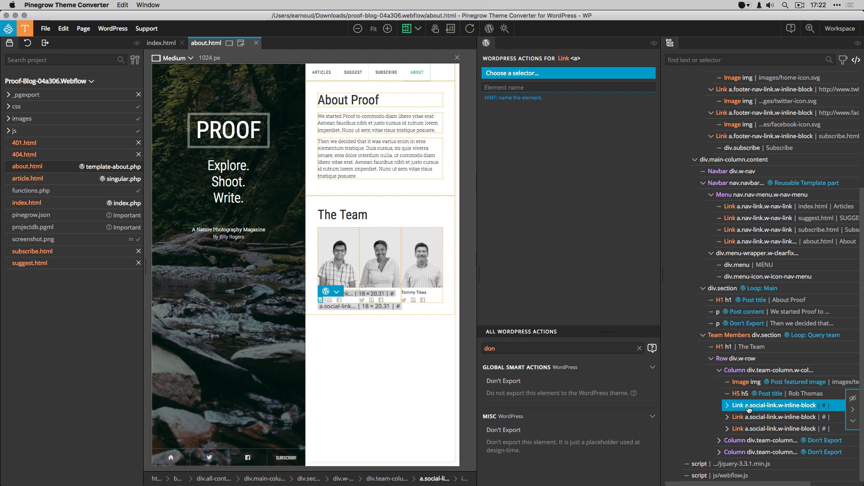
# Add a Post Field action to the first a.social-link and dismiss the preview URL warning
pyautogui.doubleClick(490, 348)
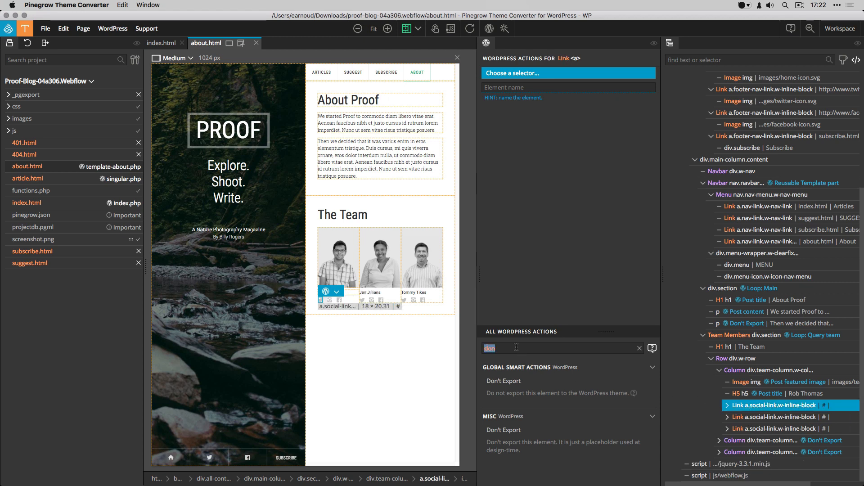
pyautogui.write('fi')
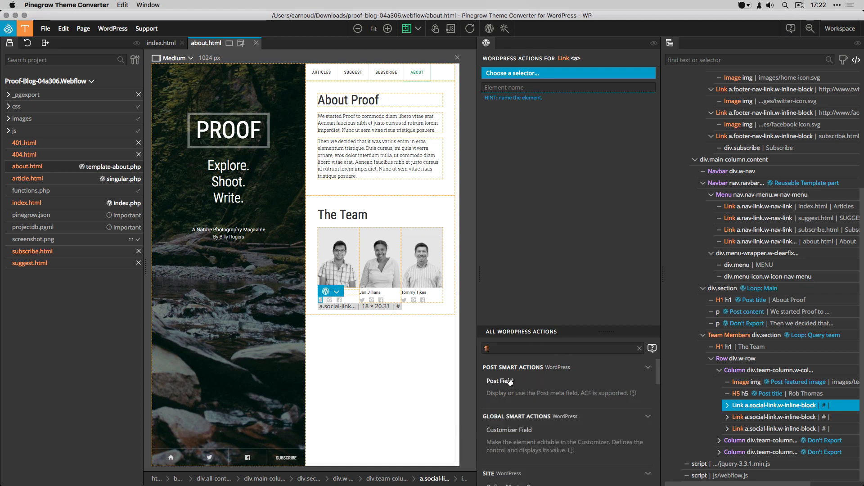
pyautogui.click(499, 381)
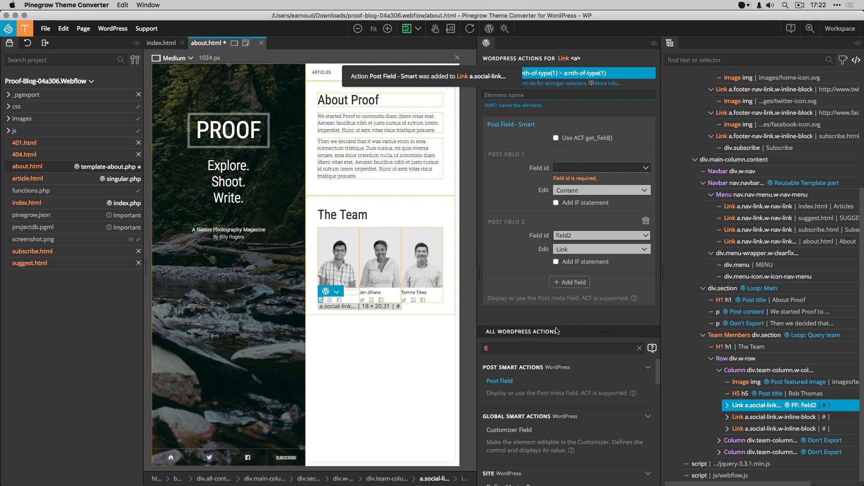
pyautogui.click(601, 167)
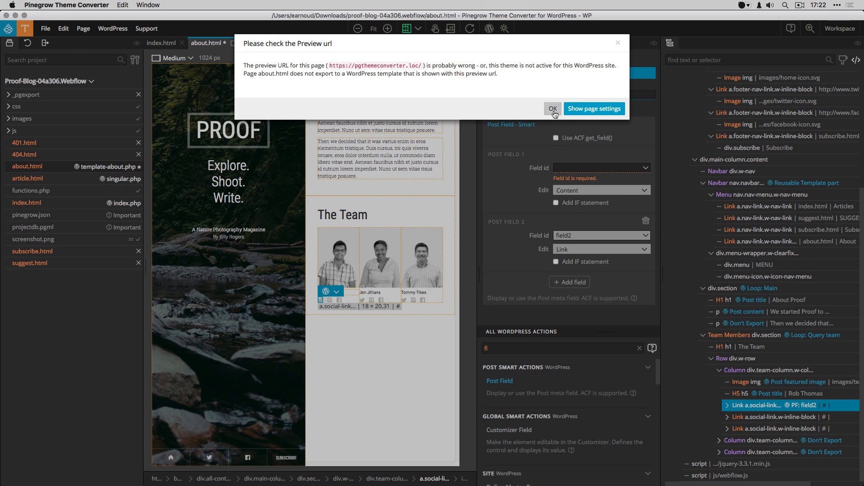
pyautogui.click(551, 109)
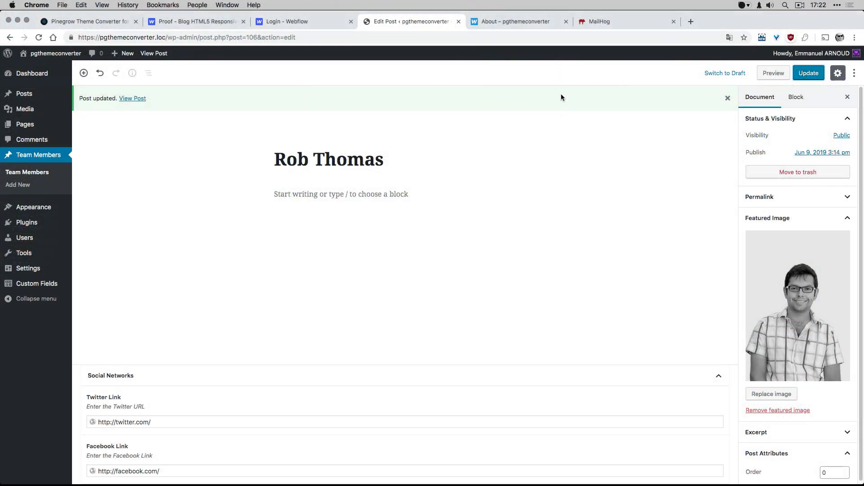
# Bring up the live About page in Chrome and select its web address
pyautogui.click(517, 21)
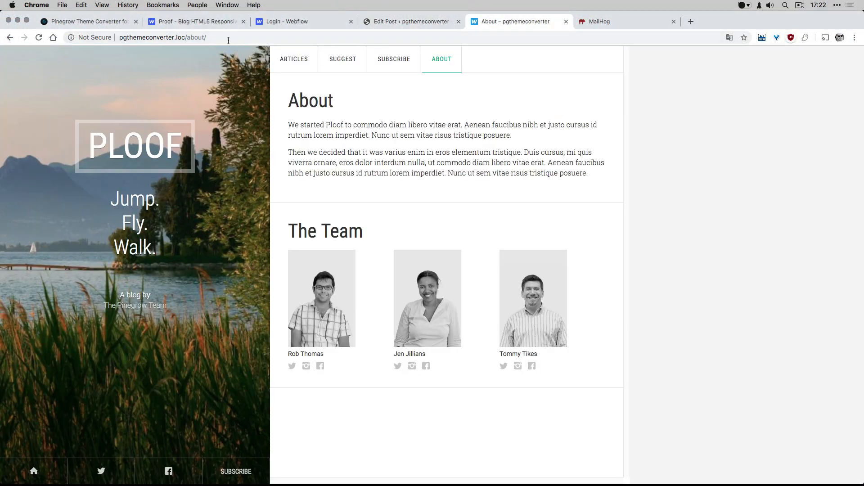
pyautogui.click(163, 37)
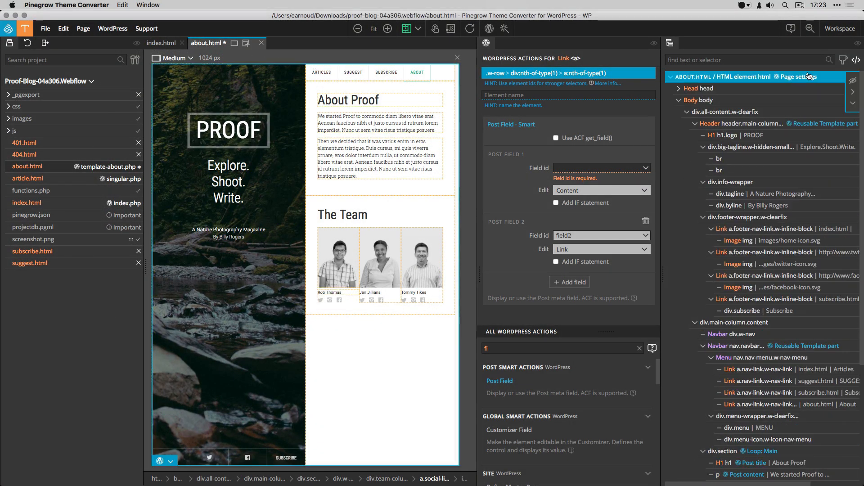
# Set about.html's Preview url to the live About page in Page settings and save
pyautogui.click(799, 76)
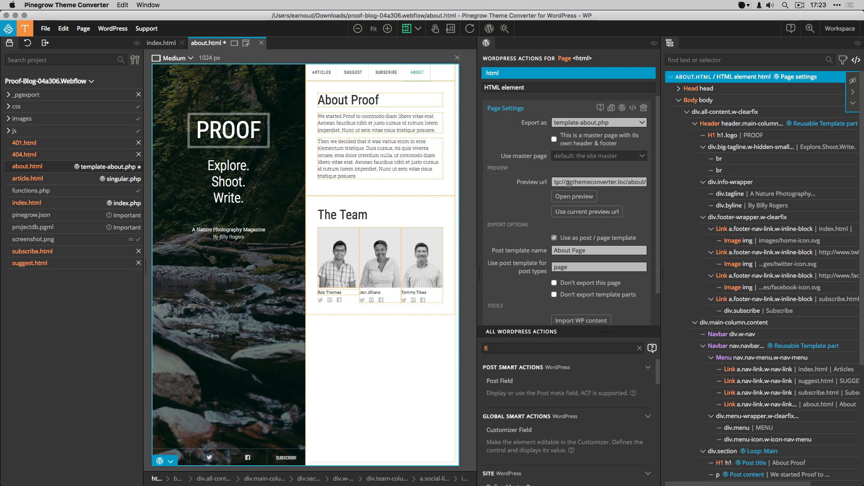
pyautogui.click(46, 28)
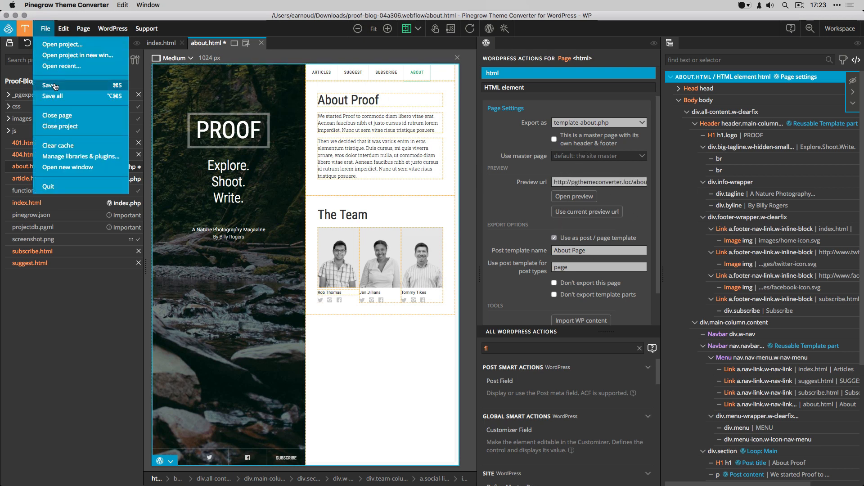
pyautogui.click(48, 85)
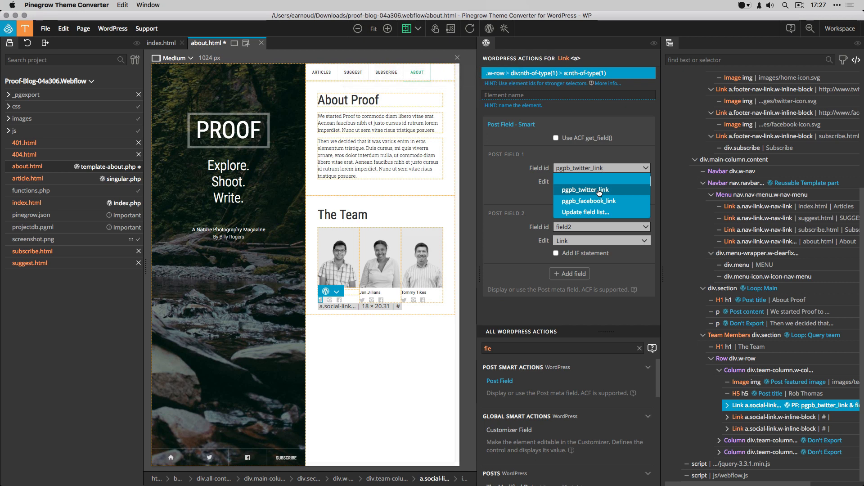
# Bind the first link to pgpb_twitter_link via ACF get_field() and remove Post Field 2
pyautogui.click(583, 189)
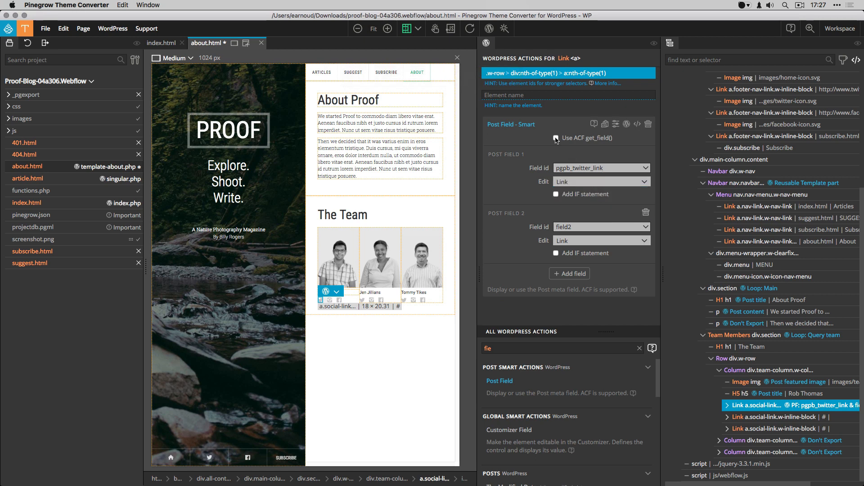
pyautogui.click(555, 138)
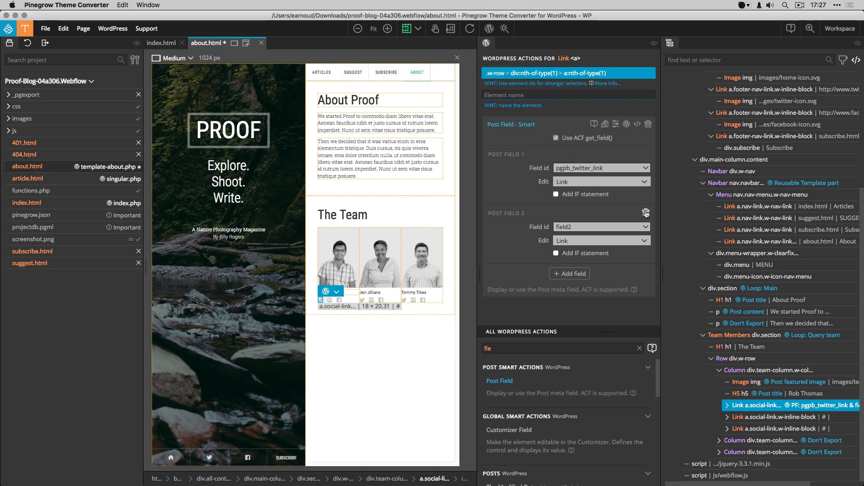
pyautogui.click(645, 213)
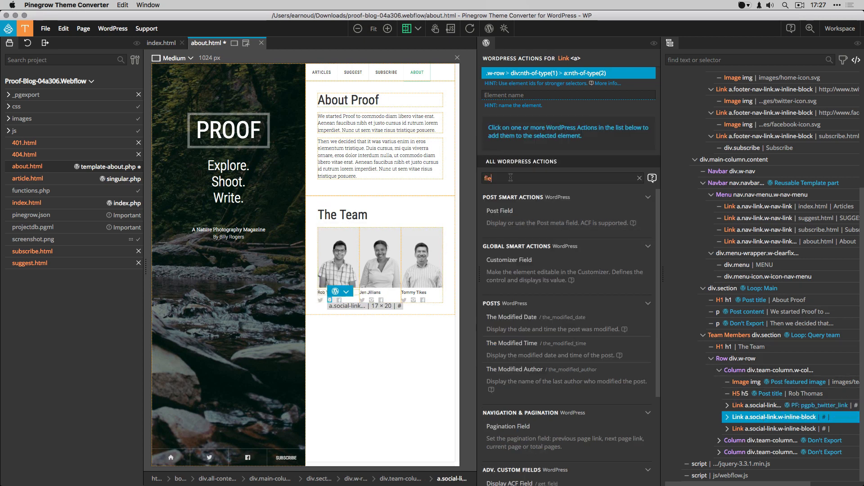
# Mark the middle link Don't Export, bind the third to pgpb_facebook_link, and save about.html
pyautogui.write('don')
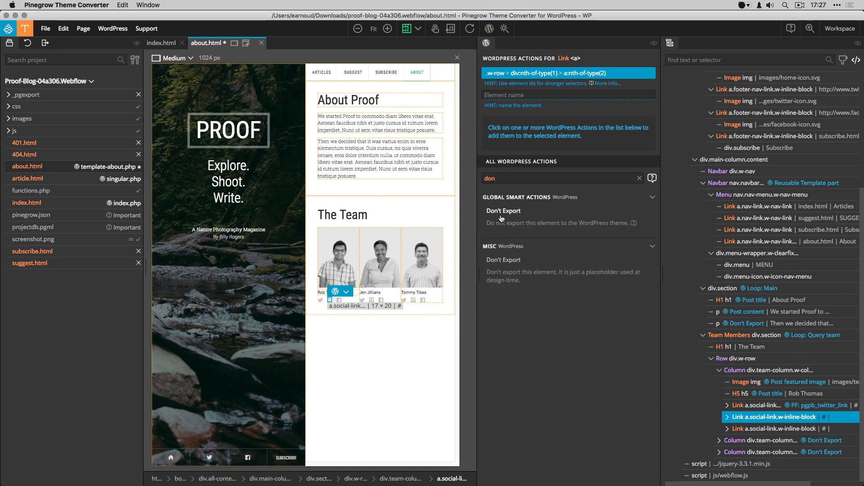
pyautogui.click(503, 211)
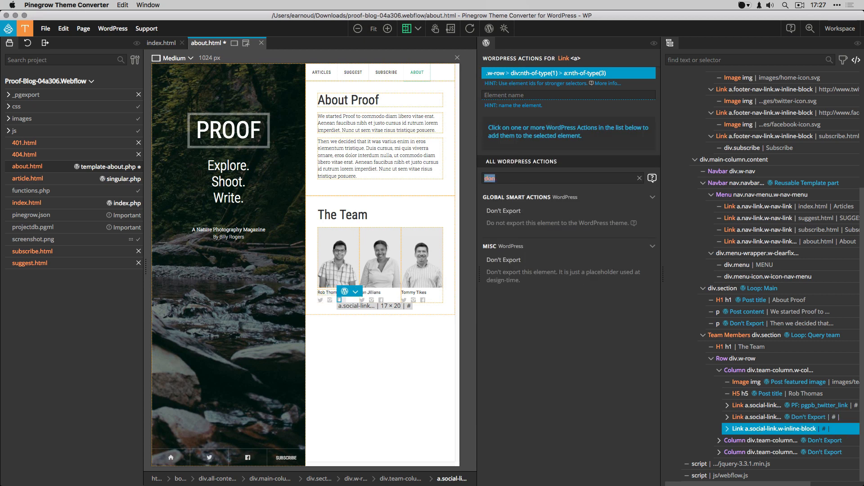
pyautogui.click(499, 380)
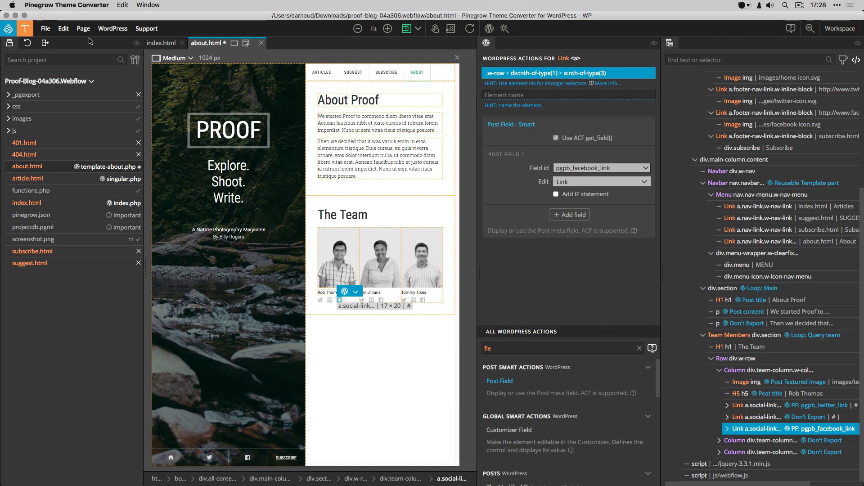
pyautogui.click(45, 27)
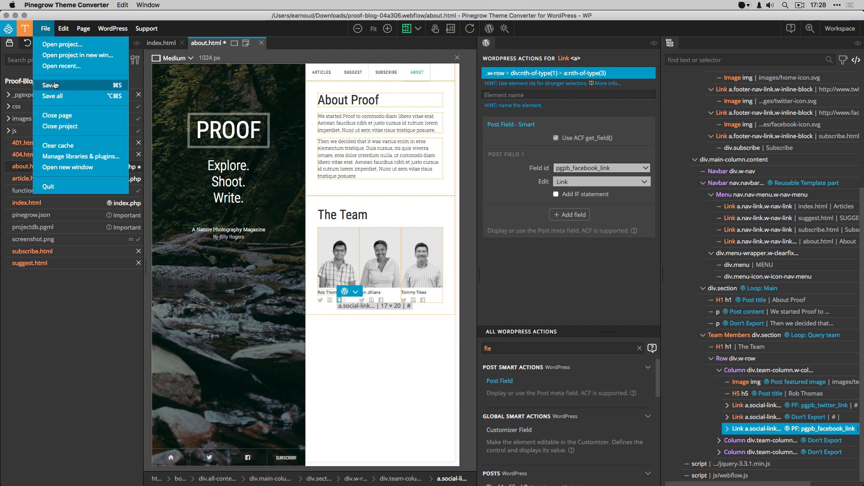
pyautogui.click(50, 84)
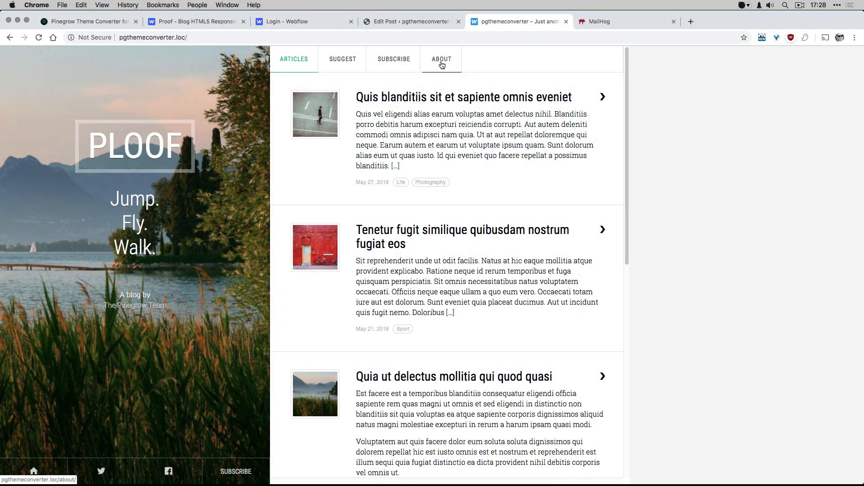
# View the live About page showing The Team cards with Twitter and Facebook icons
pyautogui.click(441, 59)
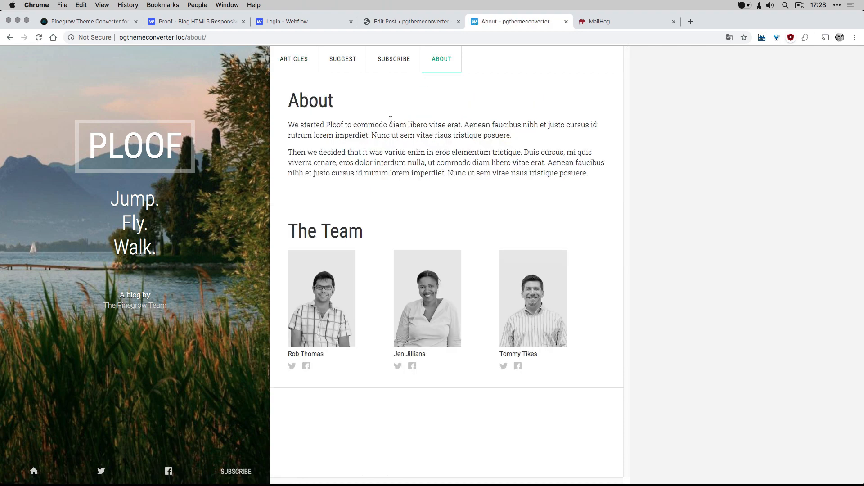
pyautogui.moveTo(292, 366)
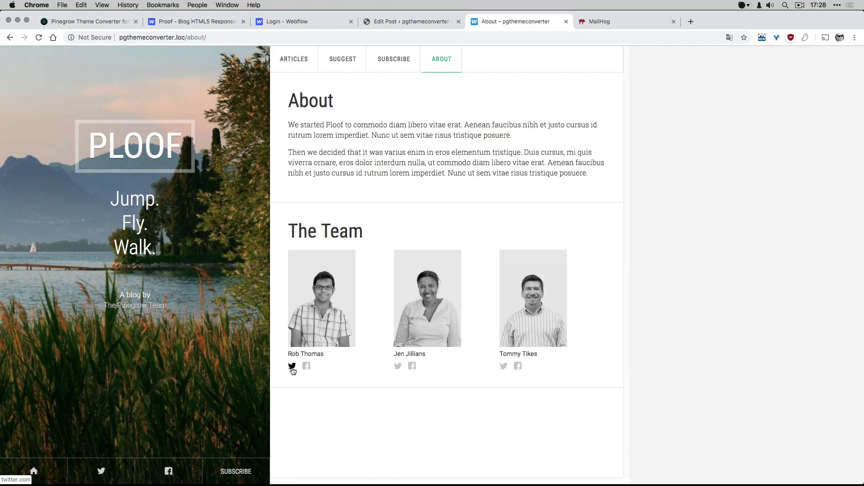